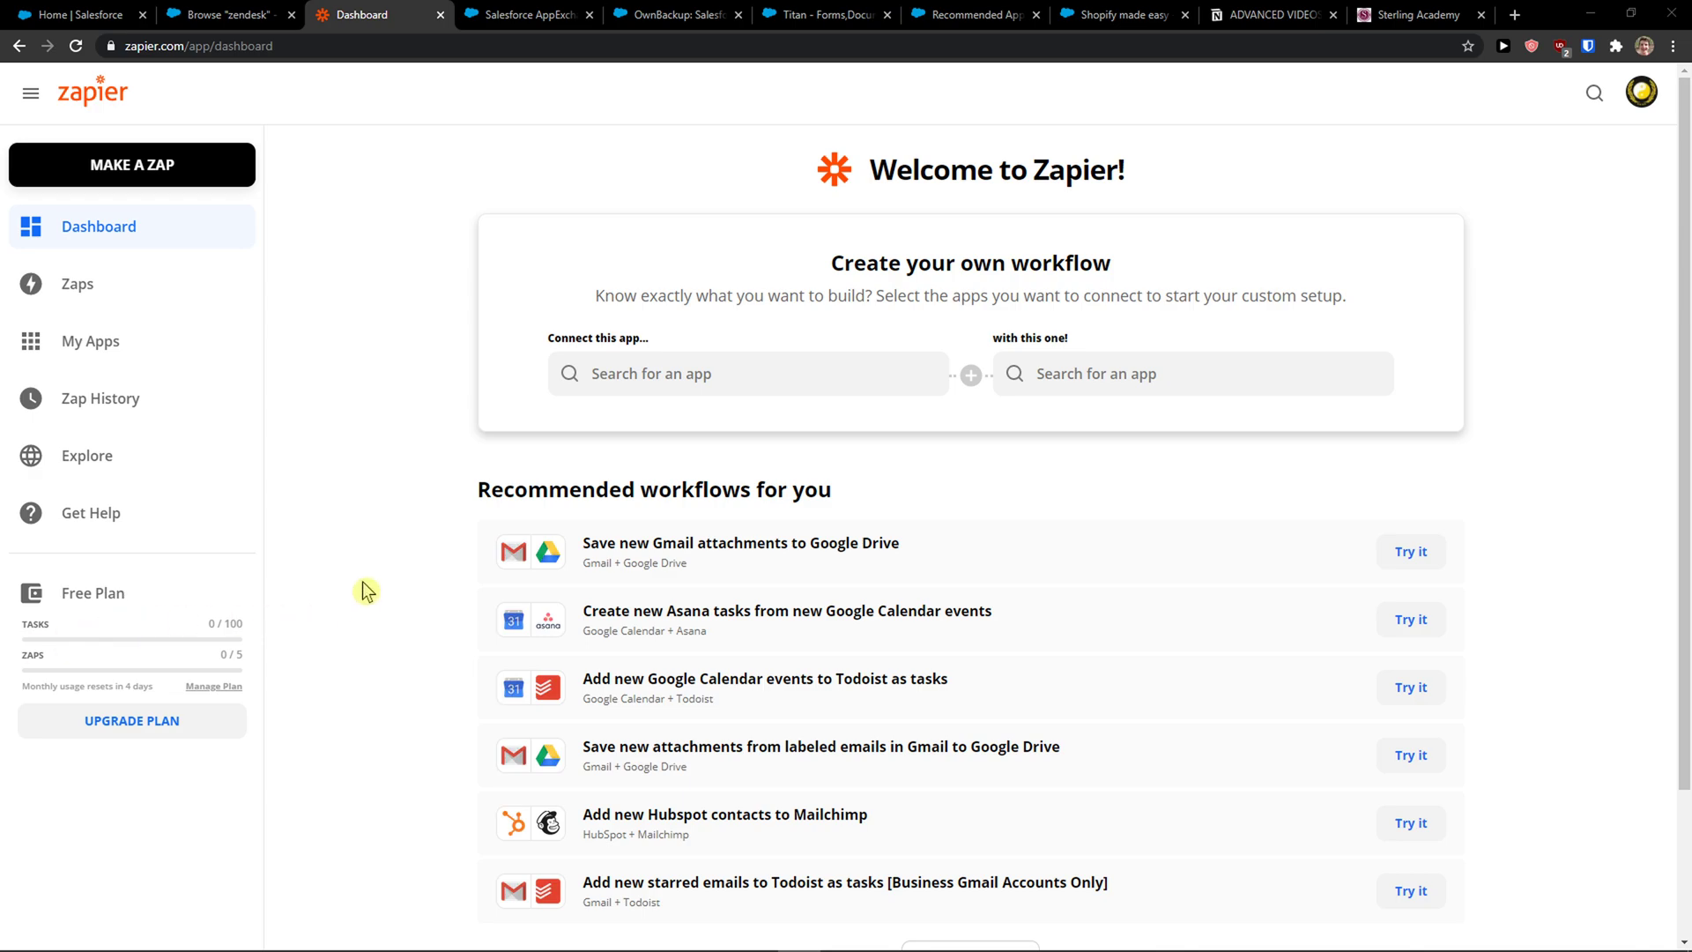
# - Switch from Salesforce home to the AppExchange 'zendesk' search results listing Zapier
pyautogui.click(76, 14)
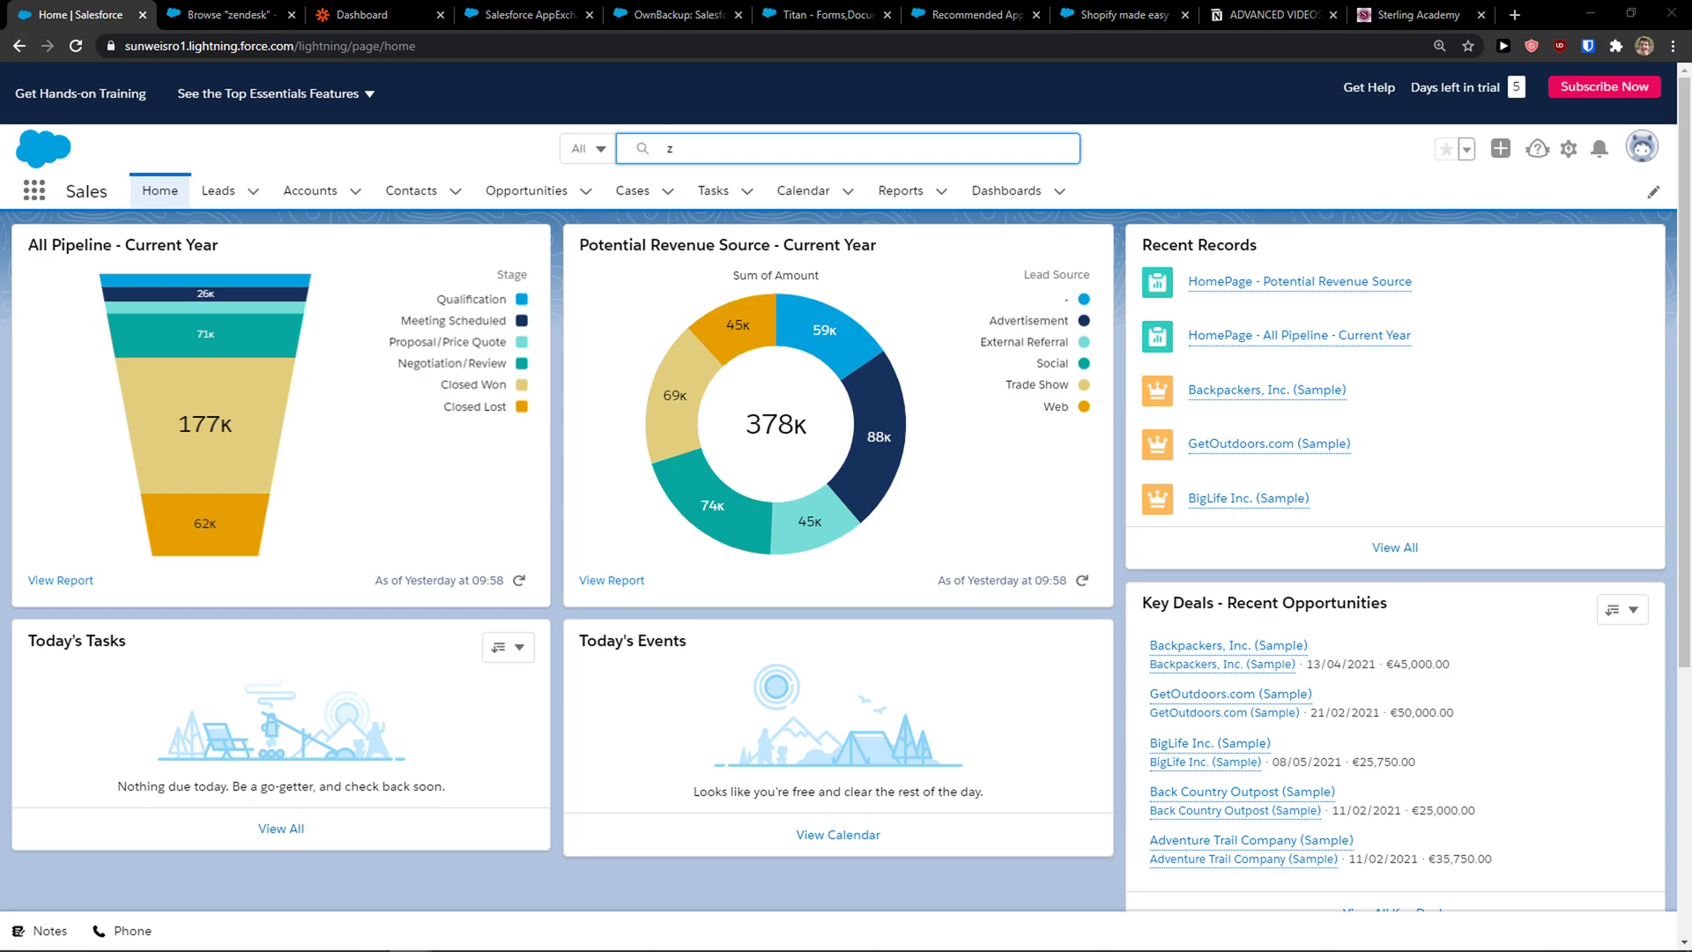
pyautogui.click(360, 15)
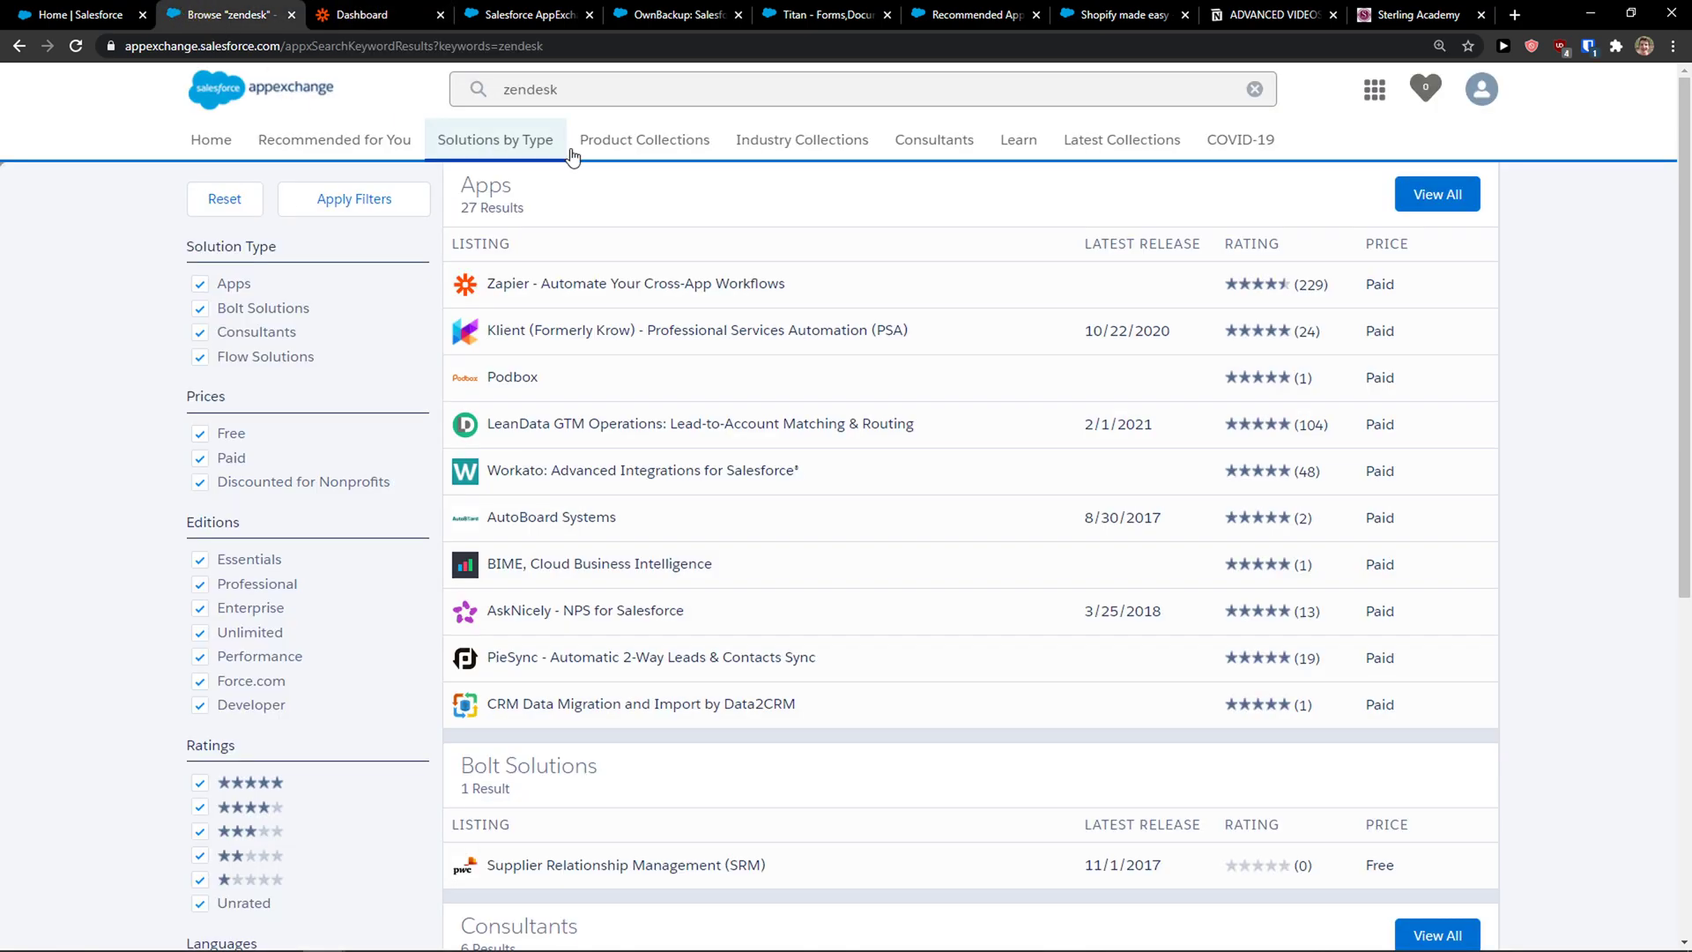
pyautogui.moveTo(817, 351)
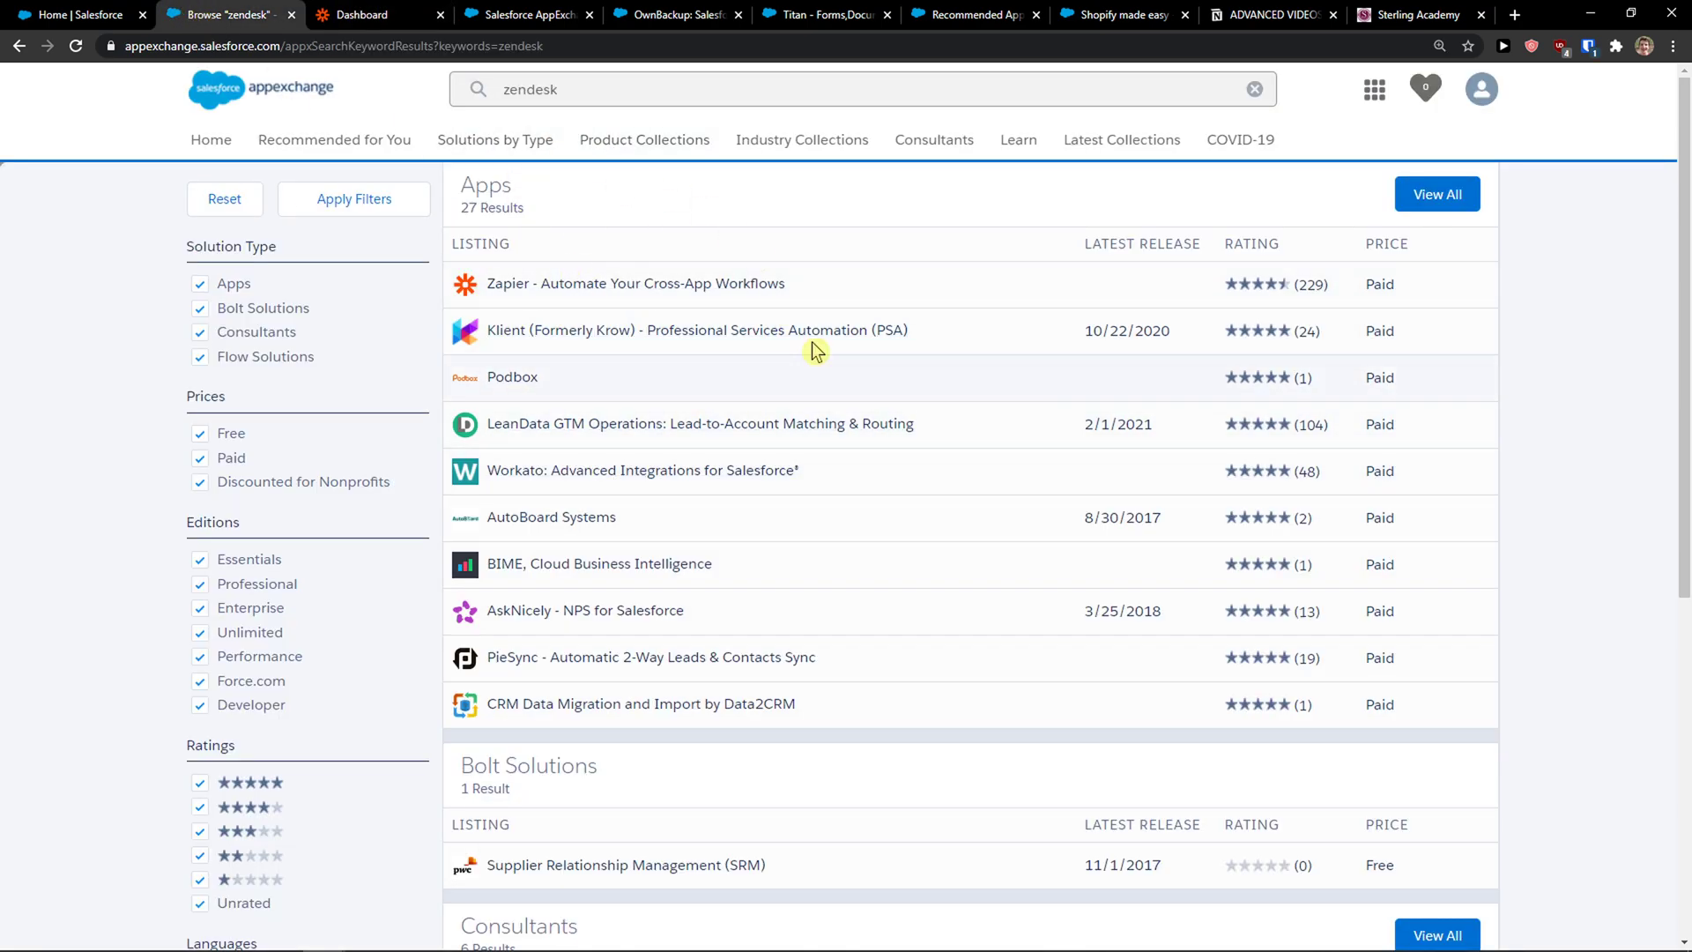
pyautogui.moveTo(669, 368)
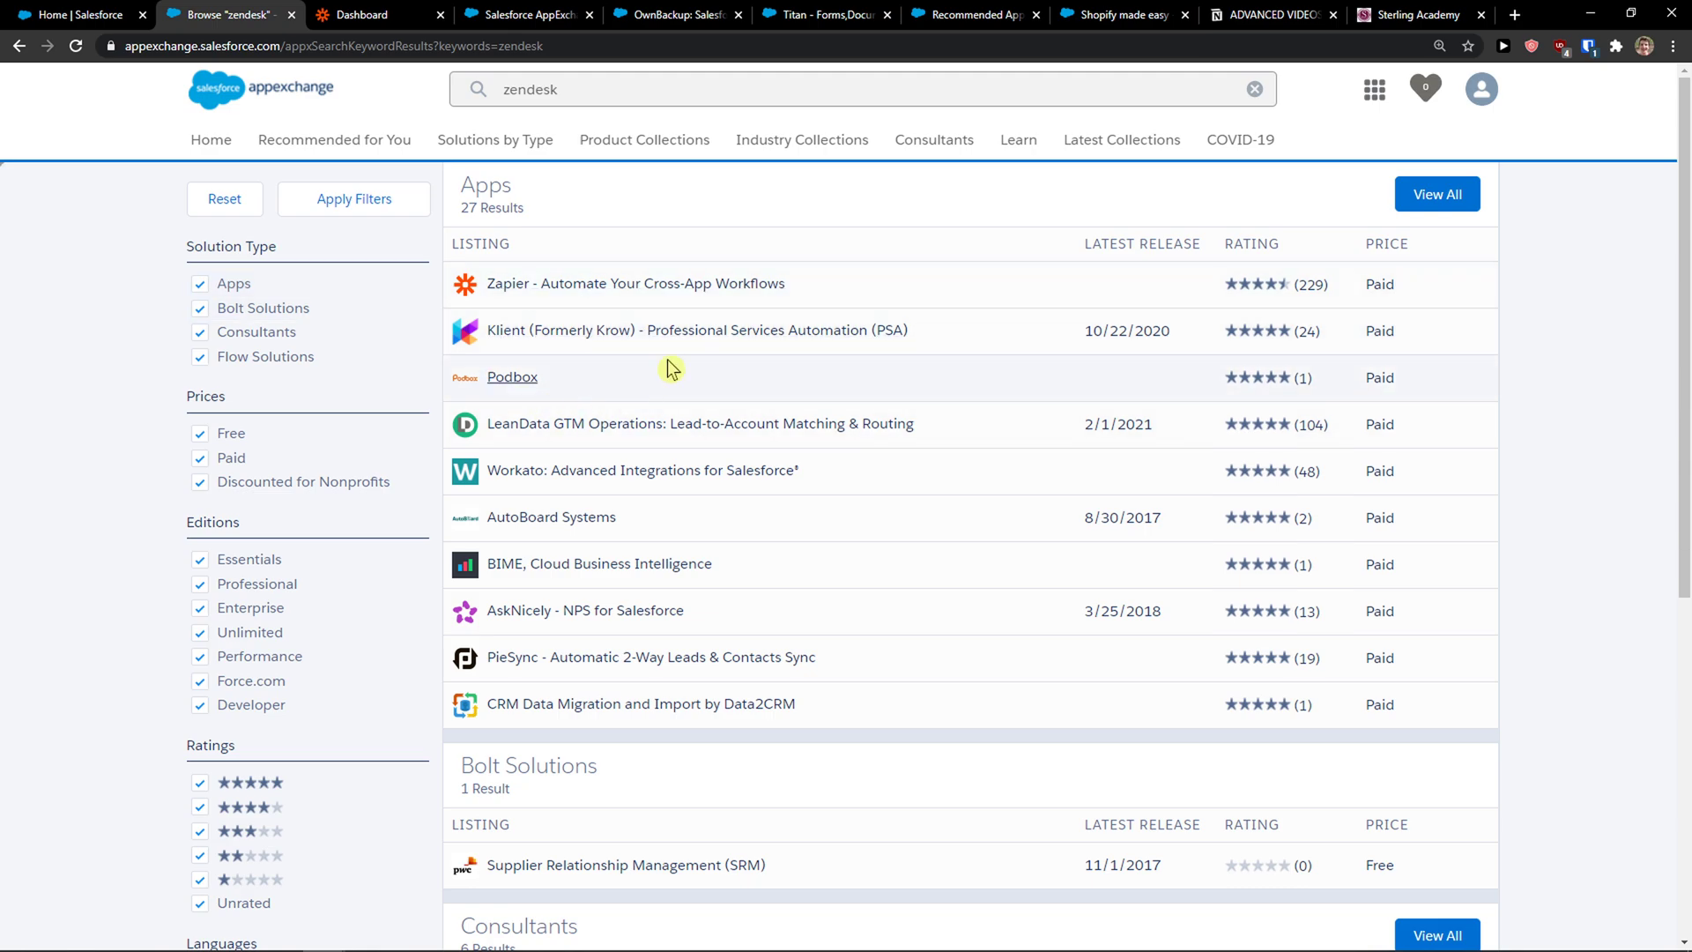
pyautogui.moveTo(606, 289)
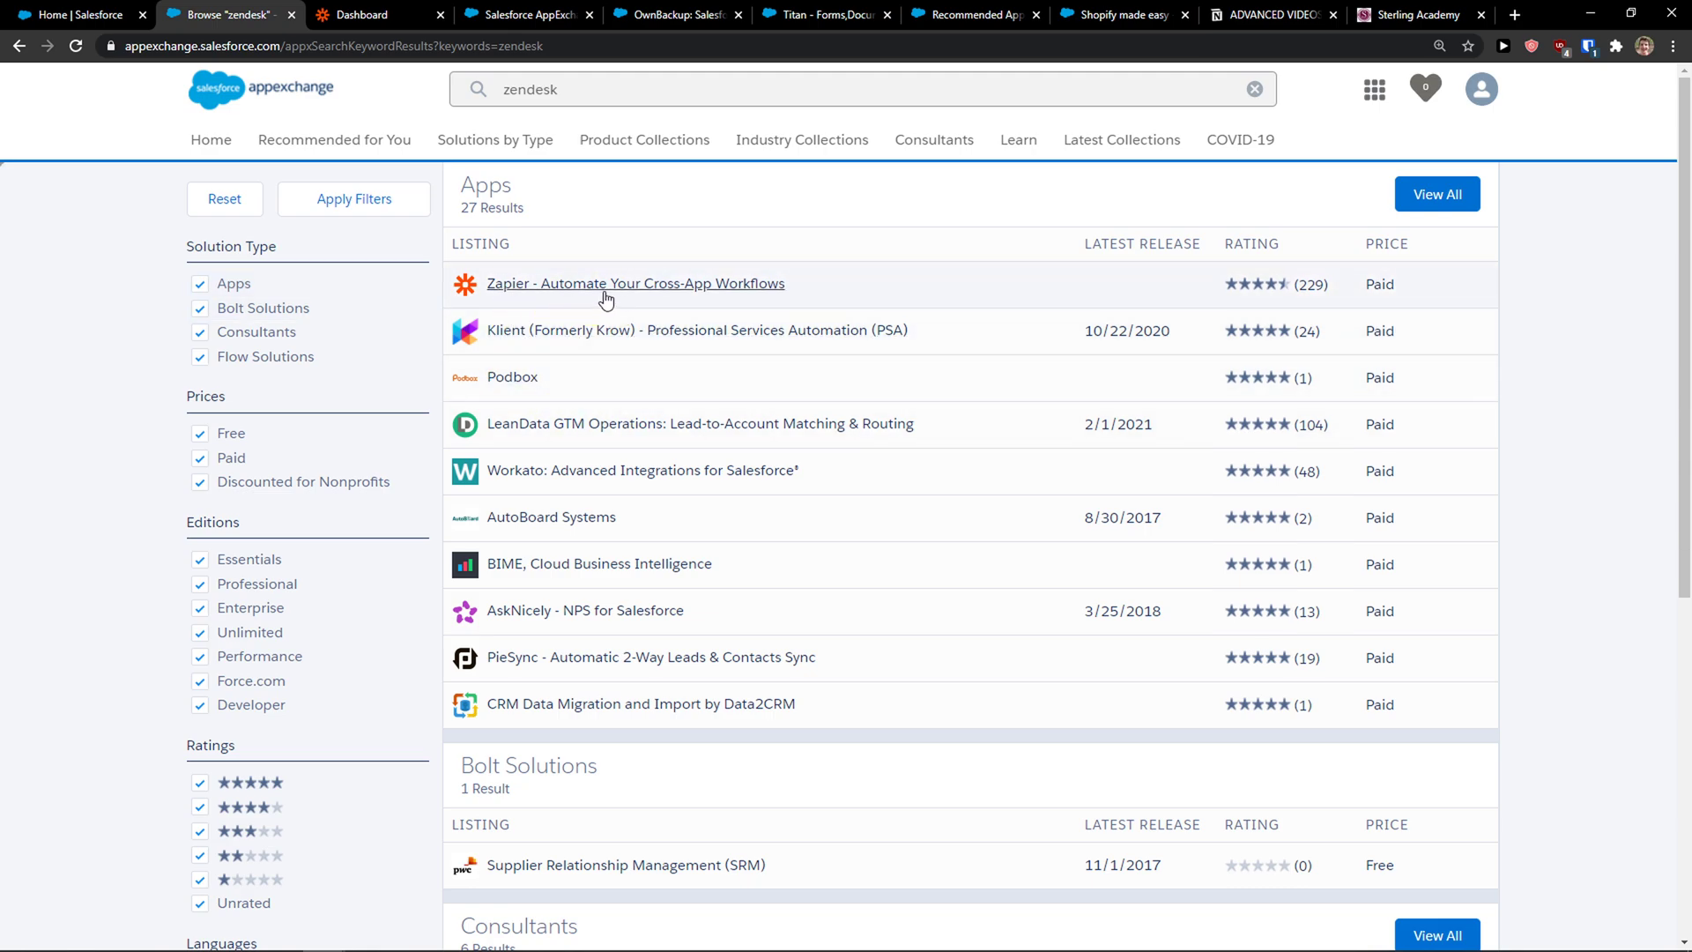
# - On the Zapier dashboard, search for Salesforce and Zendesk as the apps to connect
pyautogui.click(378, 15)
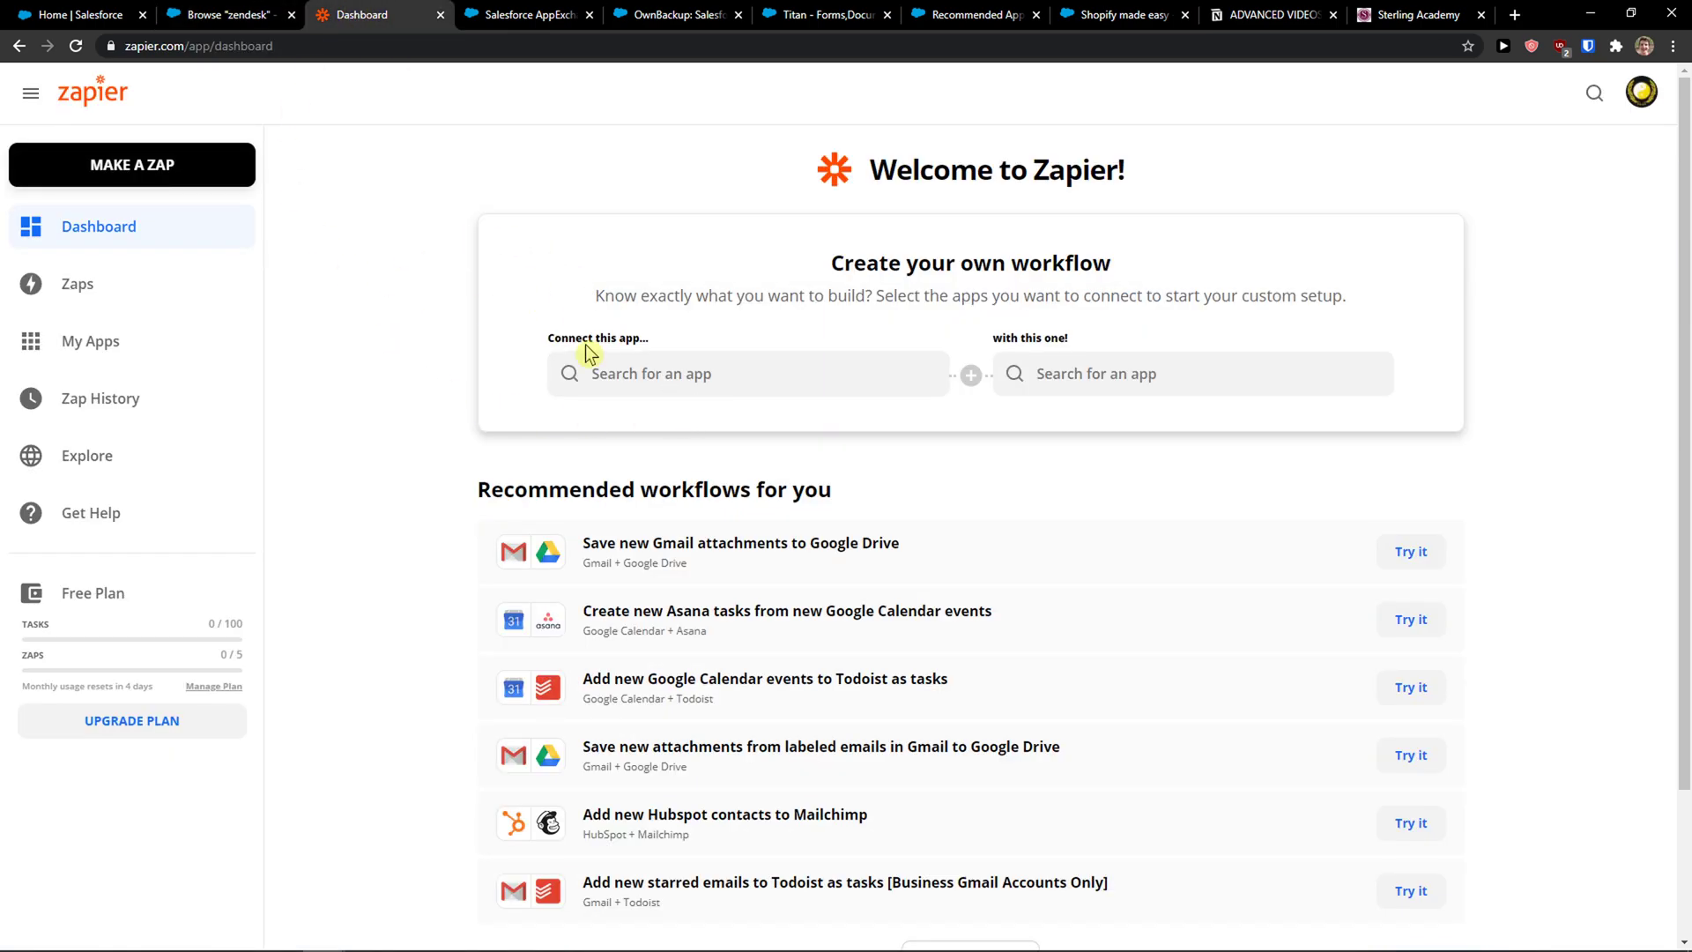
pyautogui.click(749, 373)
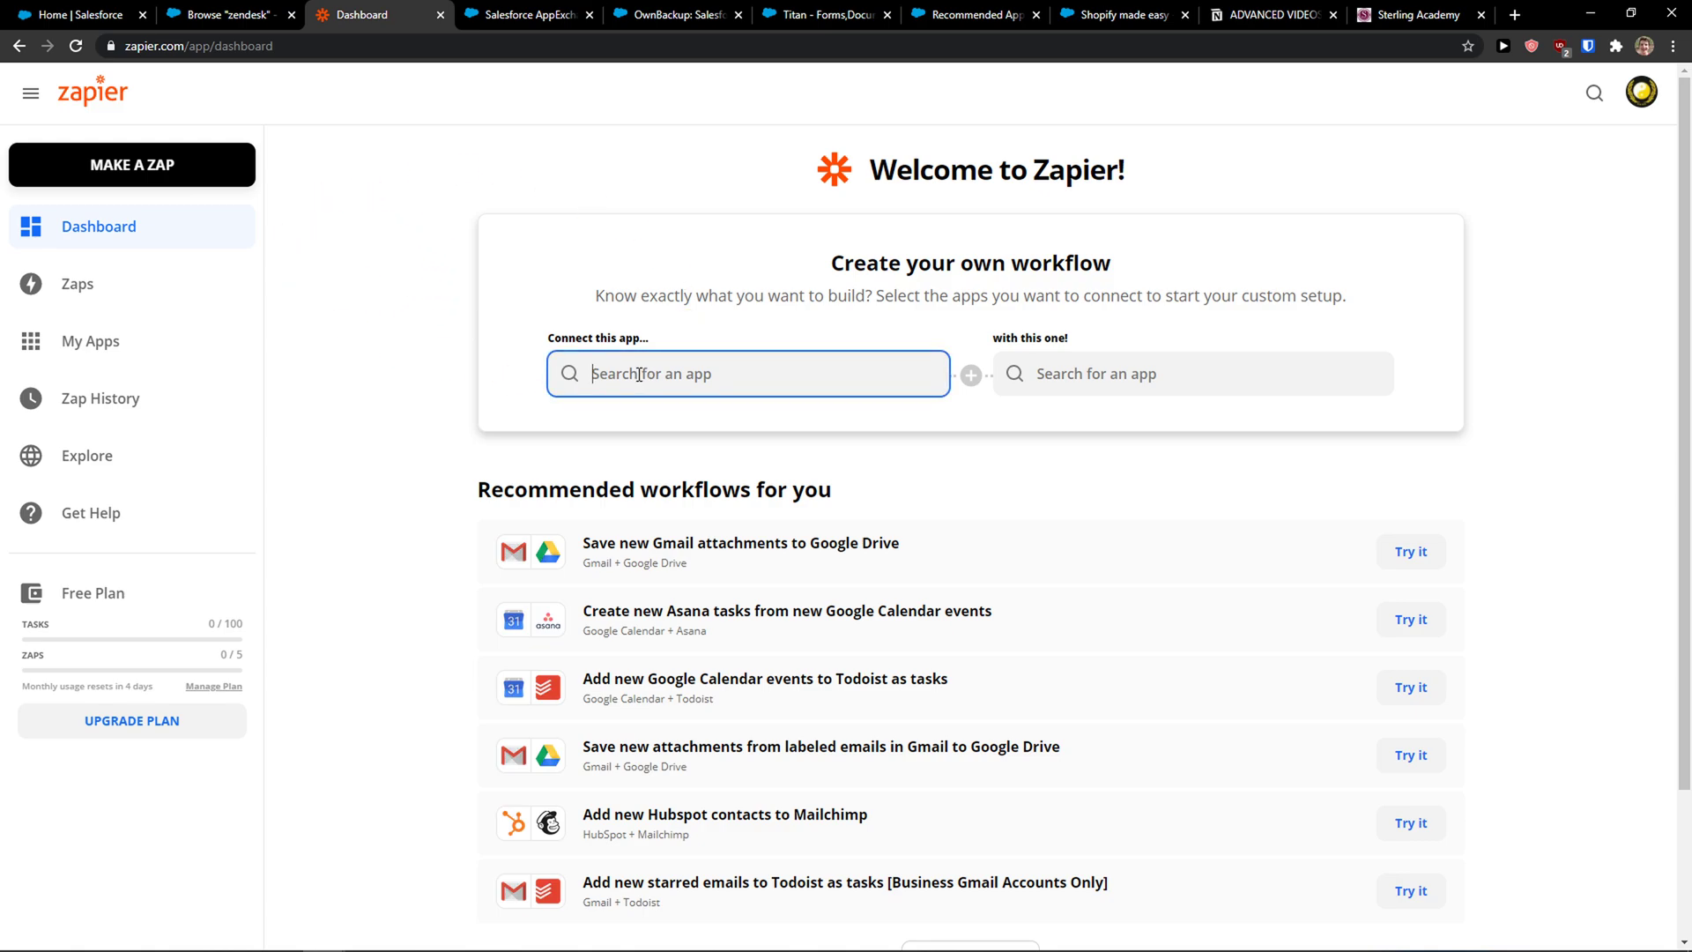
pyautogui.write('salesforce')
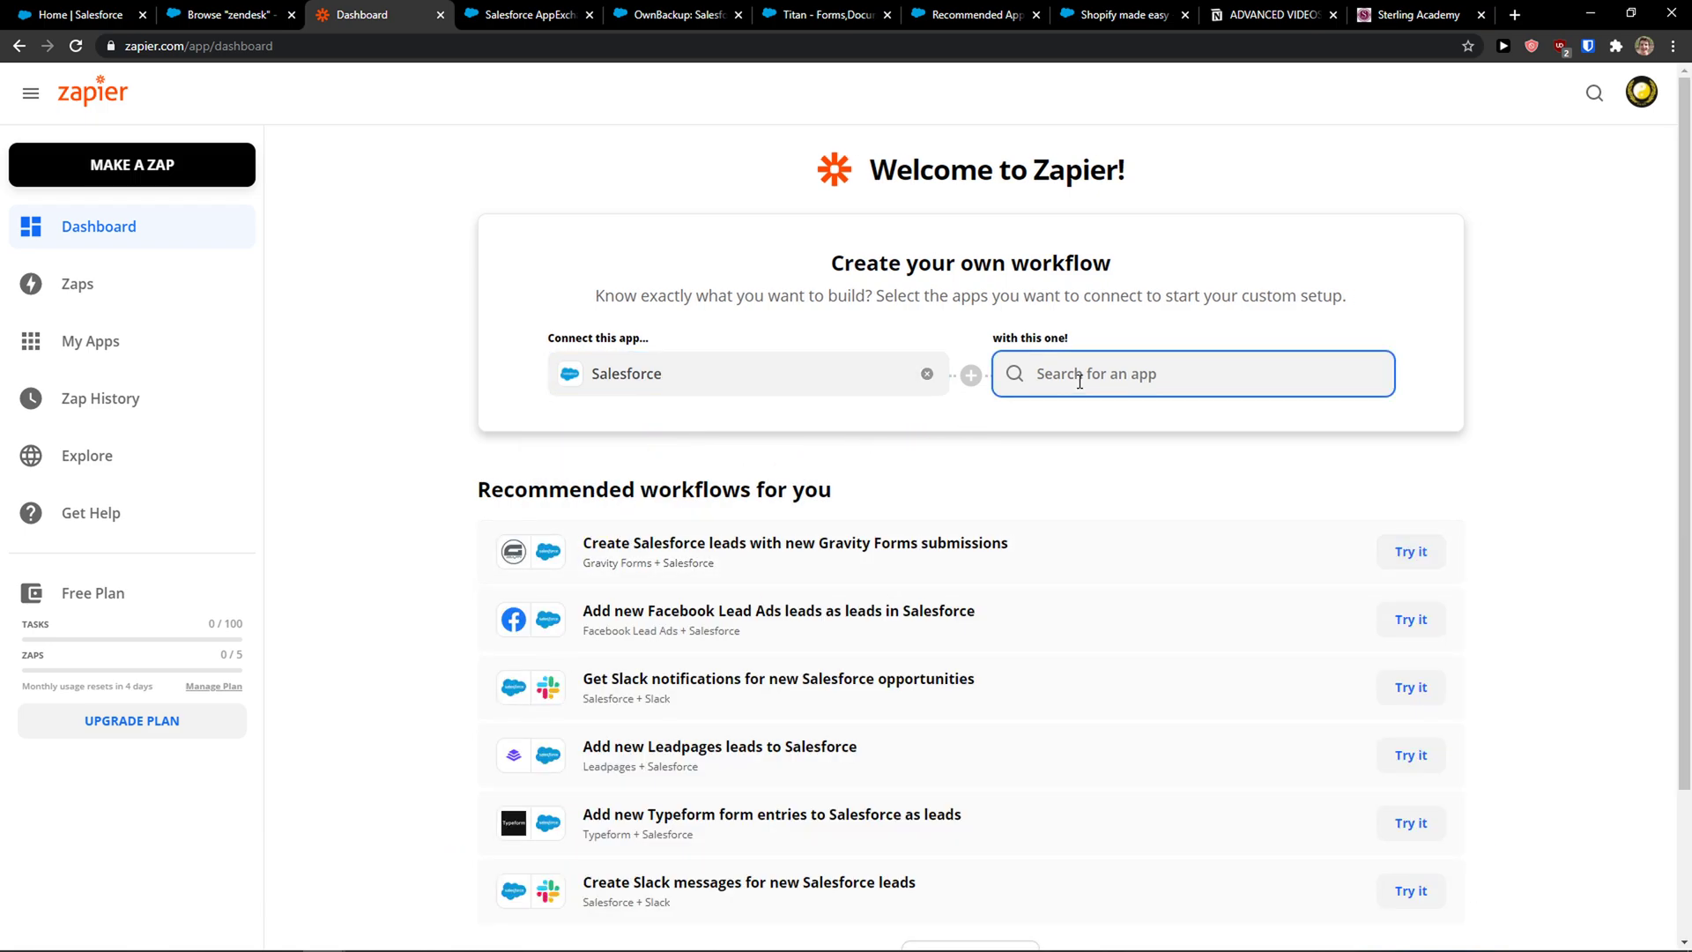
pyautogui.write('zen')
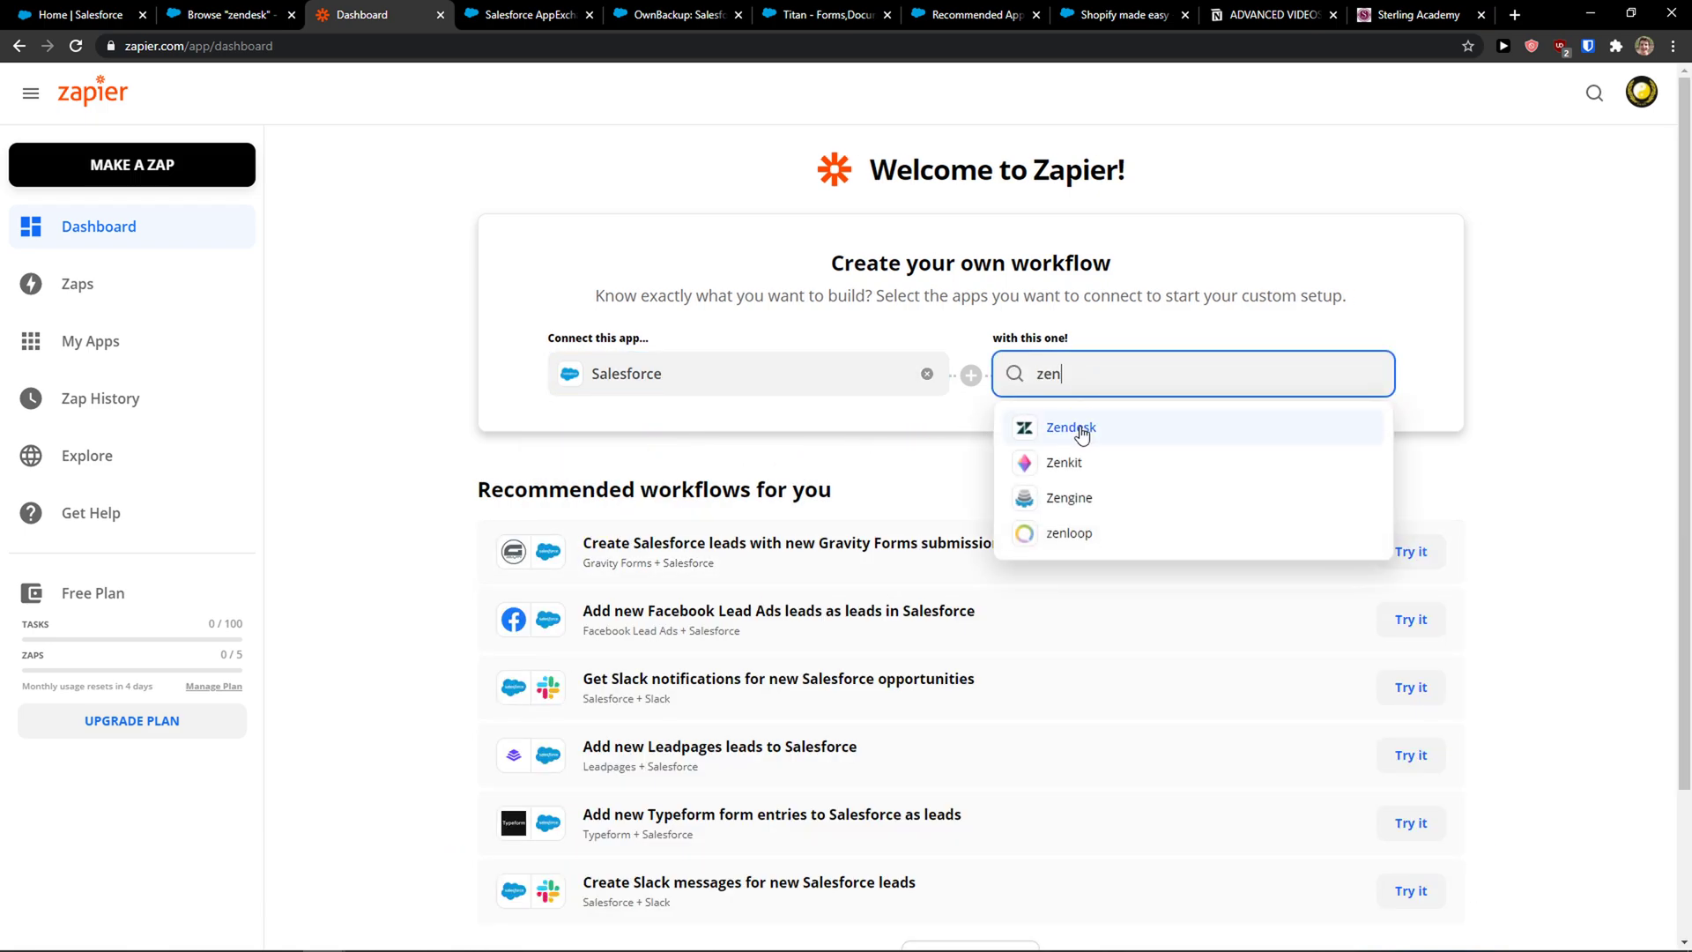
pyautogui.click(1069, 427)
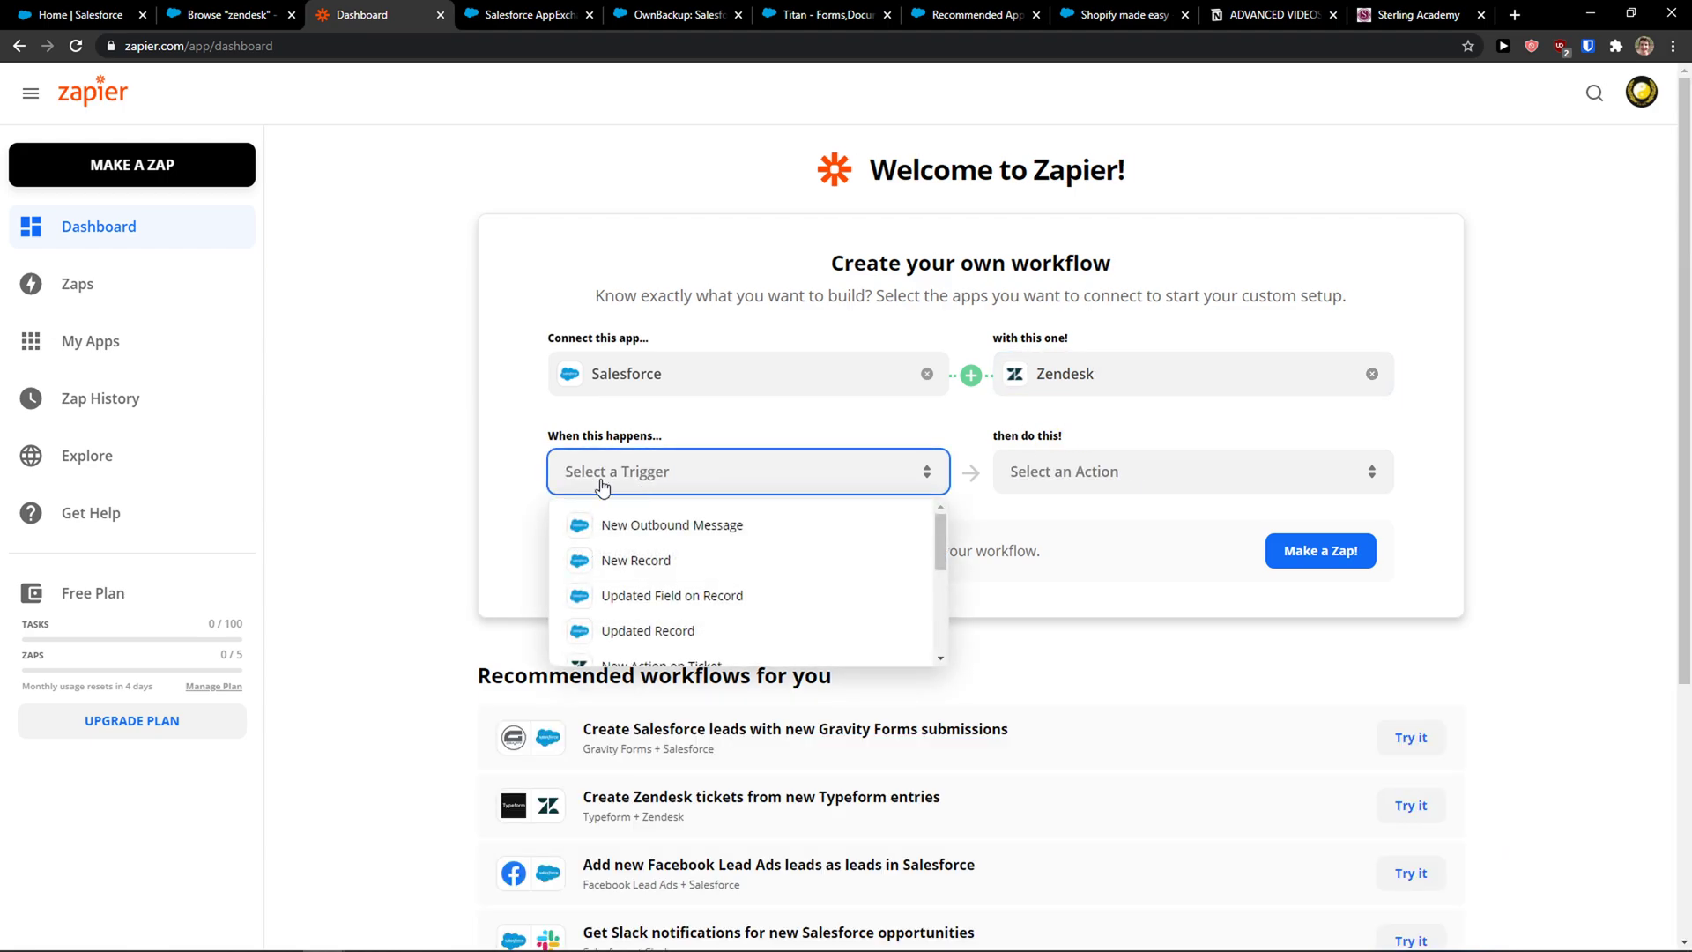
pyautogui.moveTo(699, 566)
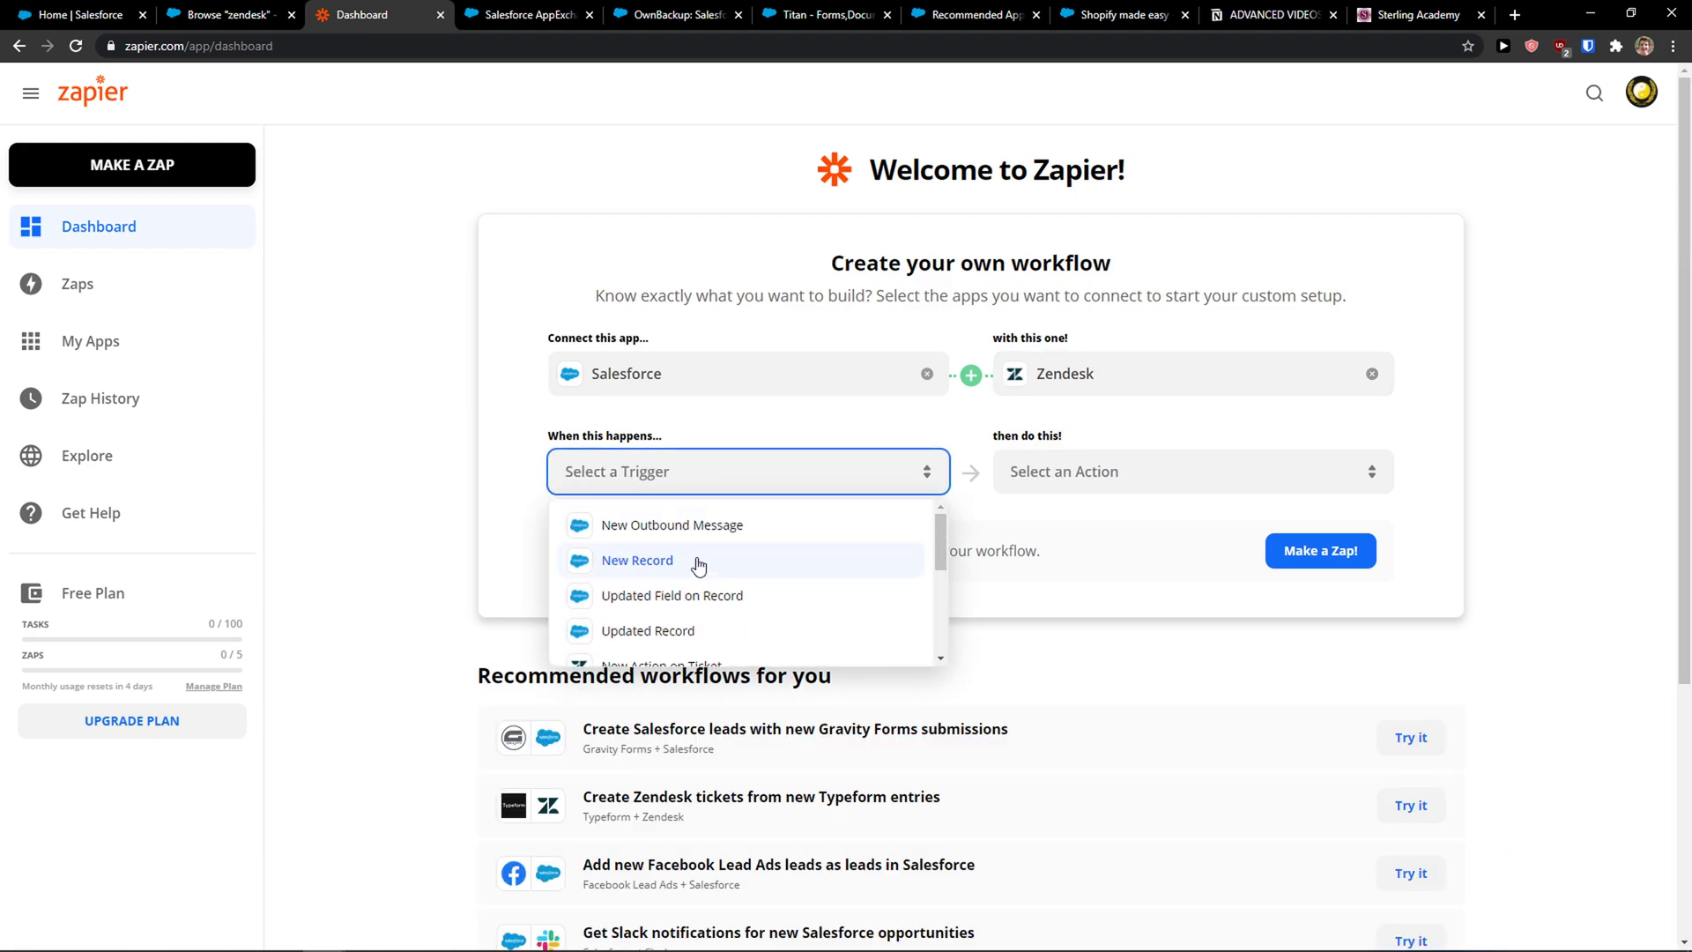
# - Pick New Record as the trigger and Create Ticket as the action, and launch the template
pyautogui.click(636, 561)
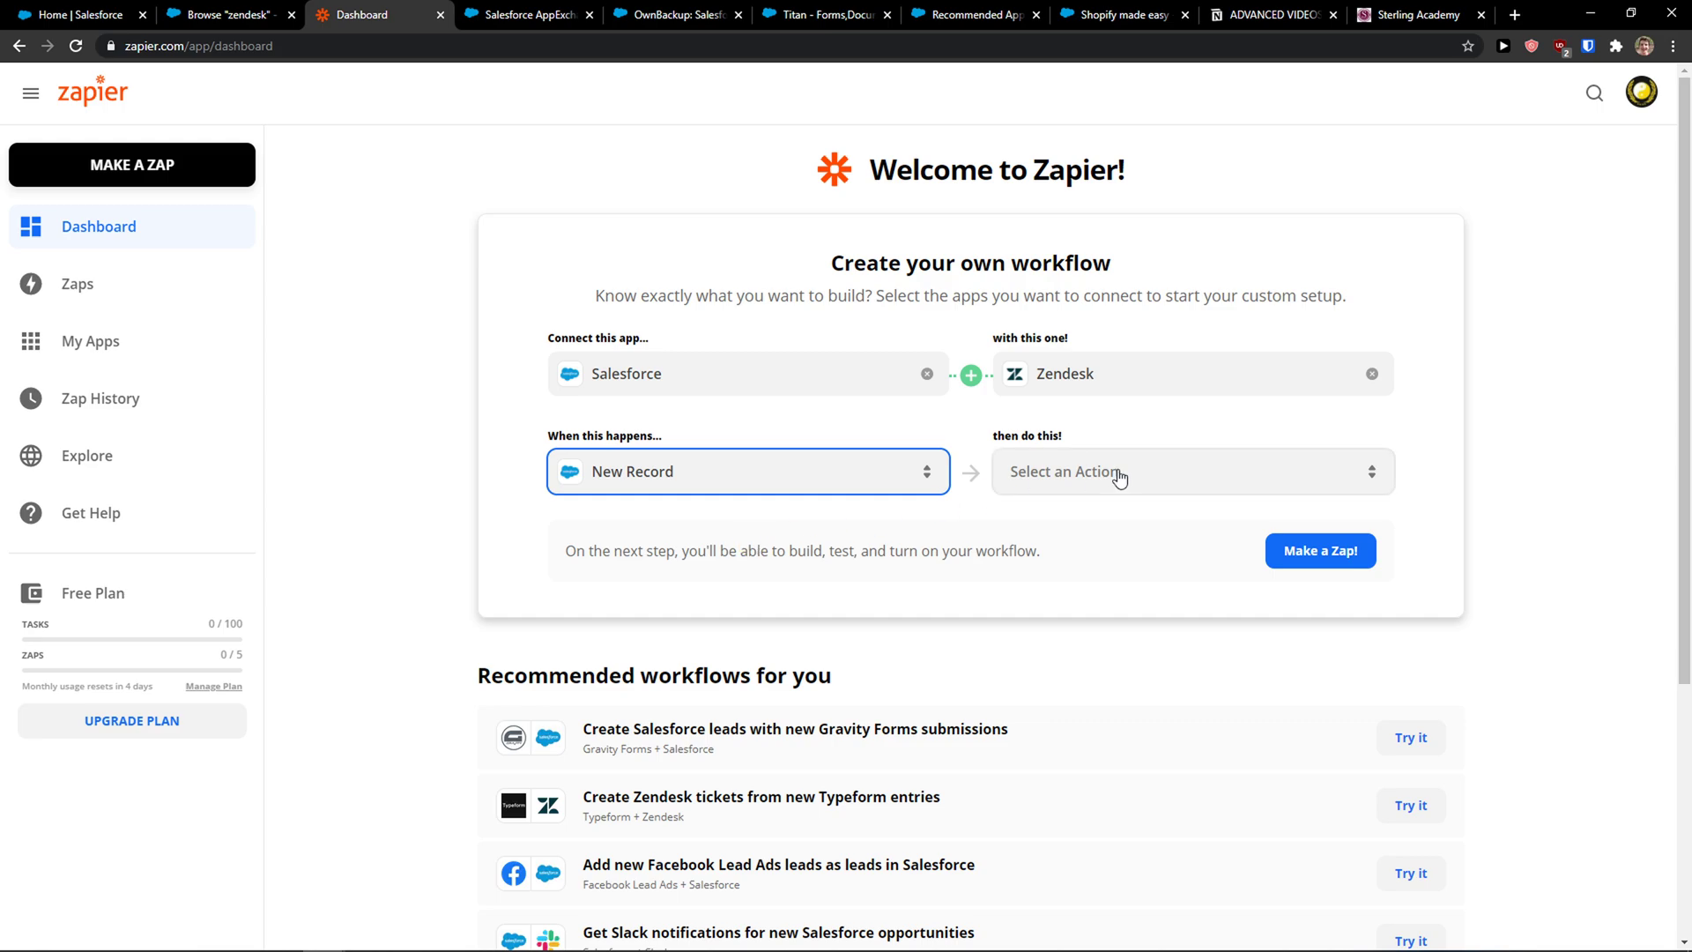
pyautogui.click(1187, 471)
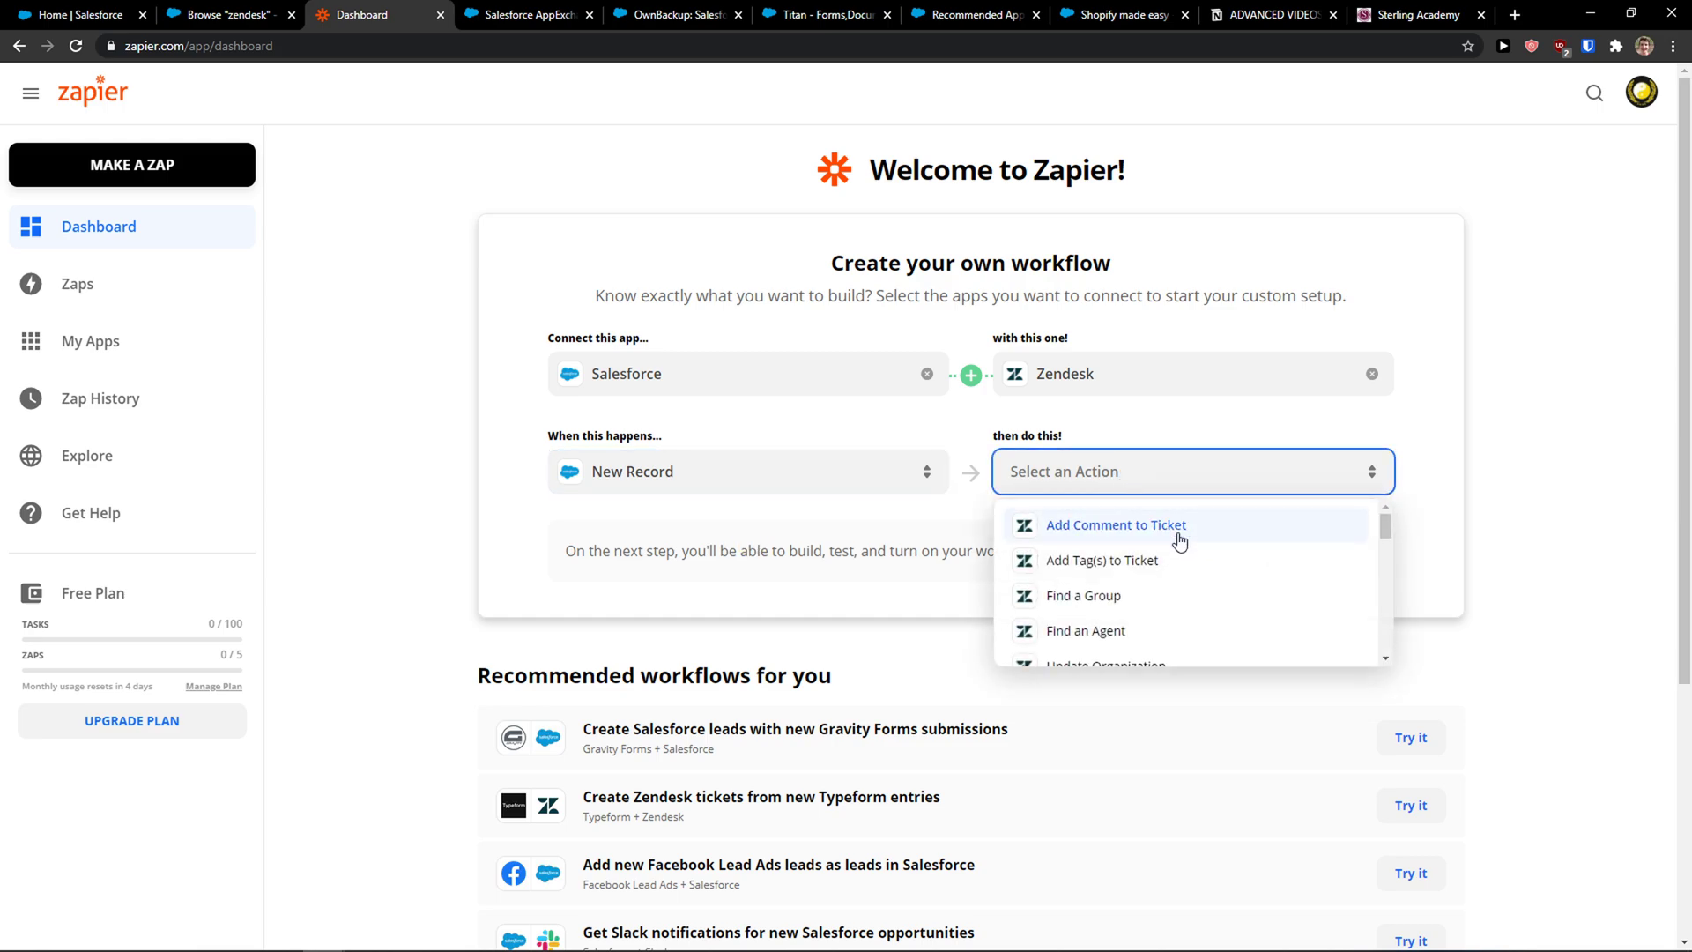
pyautogui.scroll(-3)
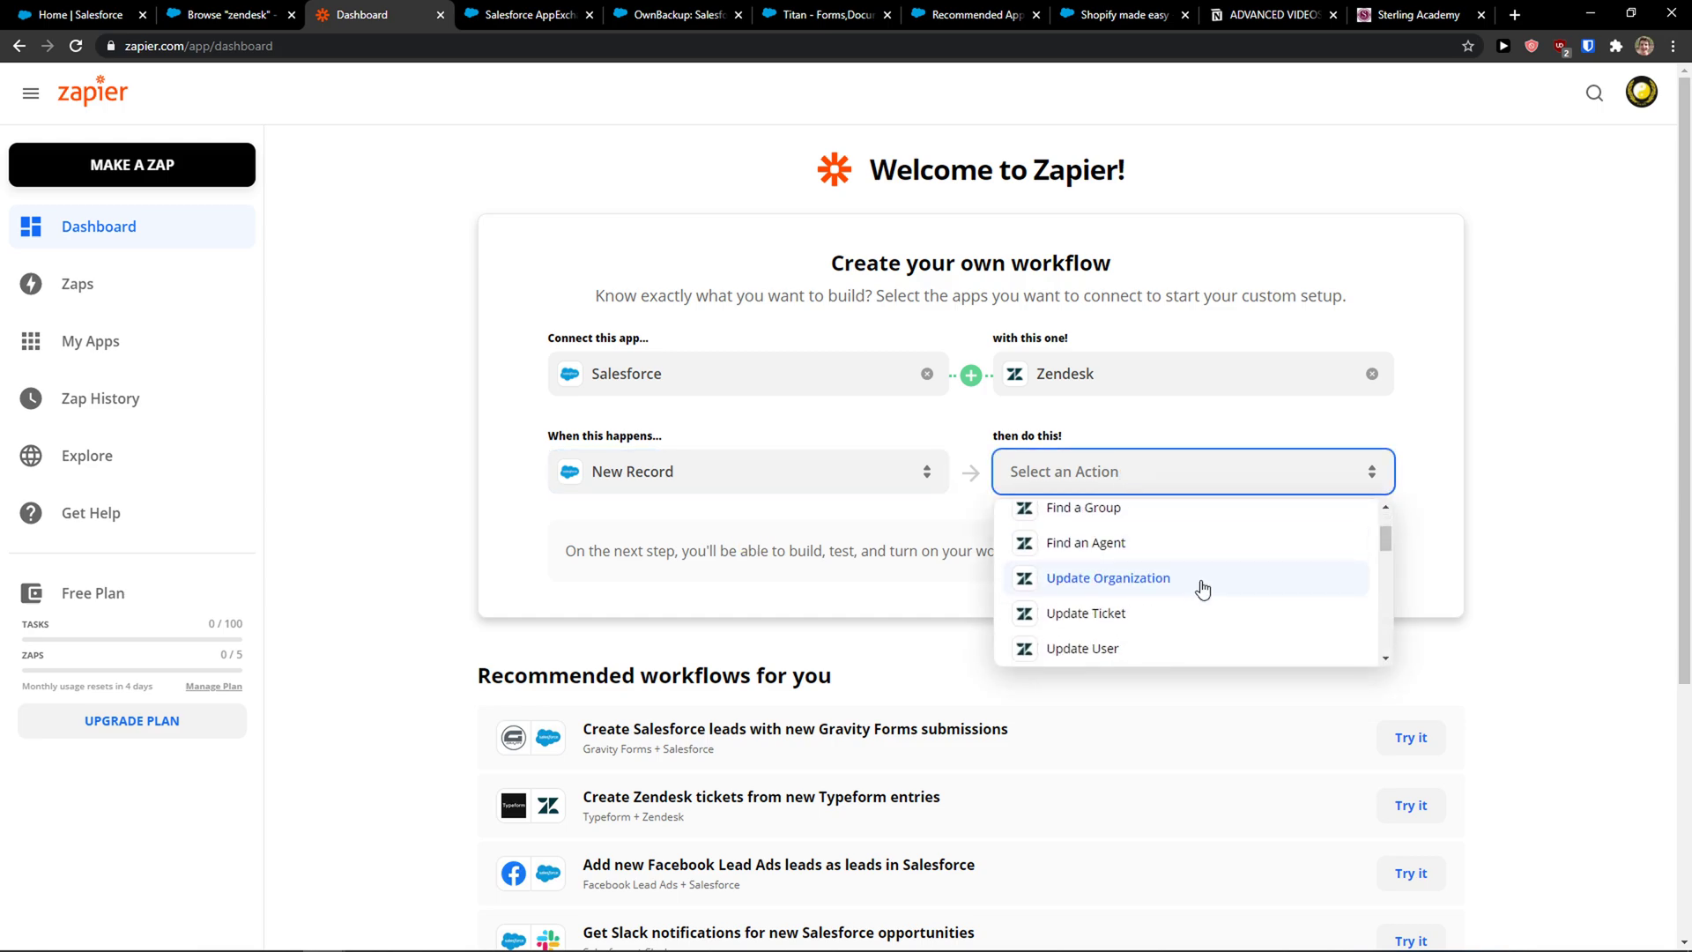
pyautogui.scroll(3)
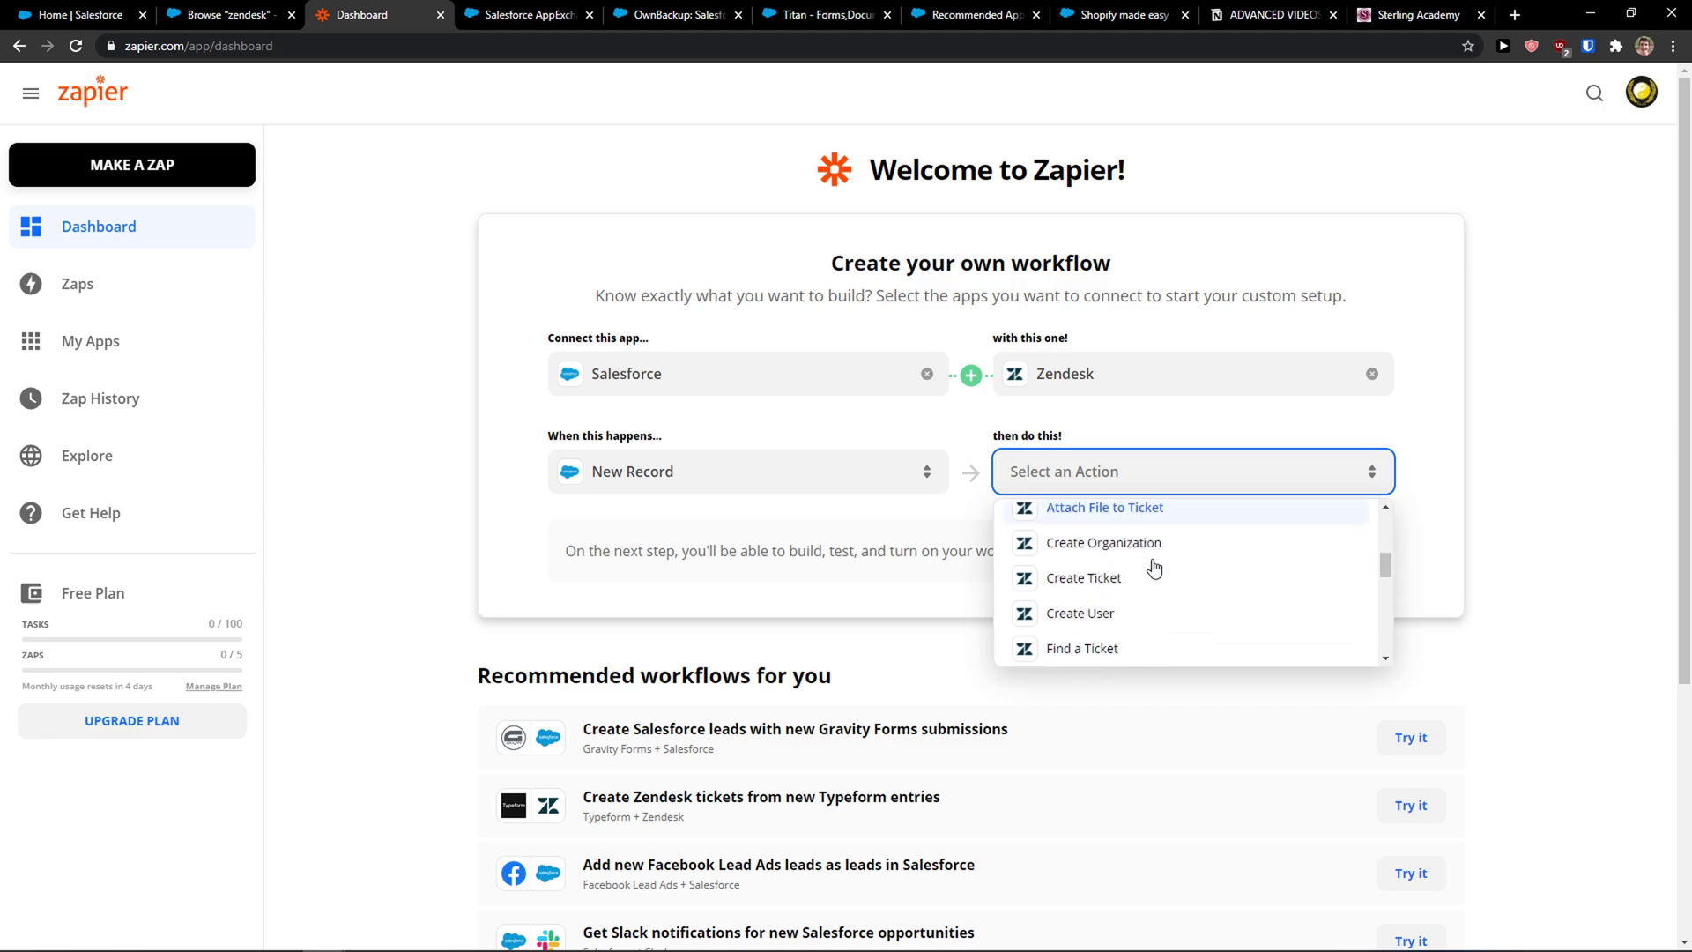
pyautogui.click(1082, 577)
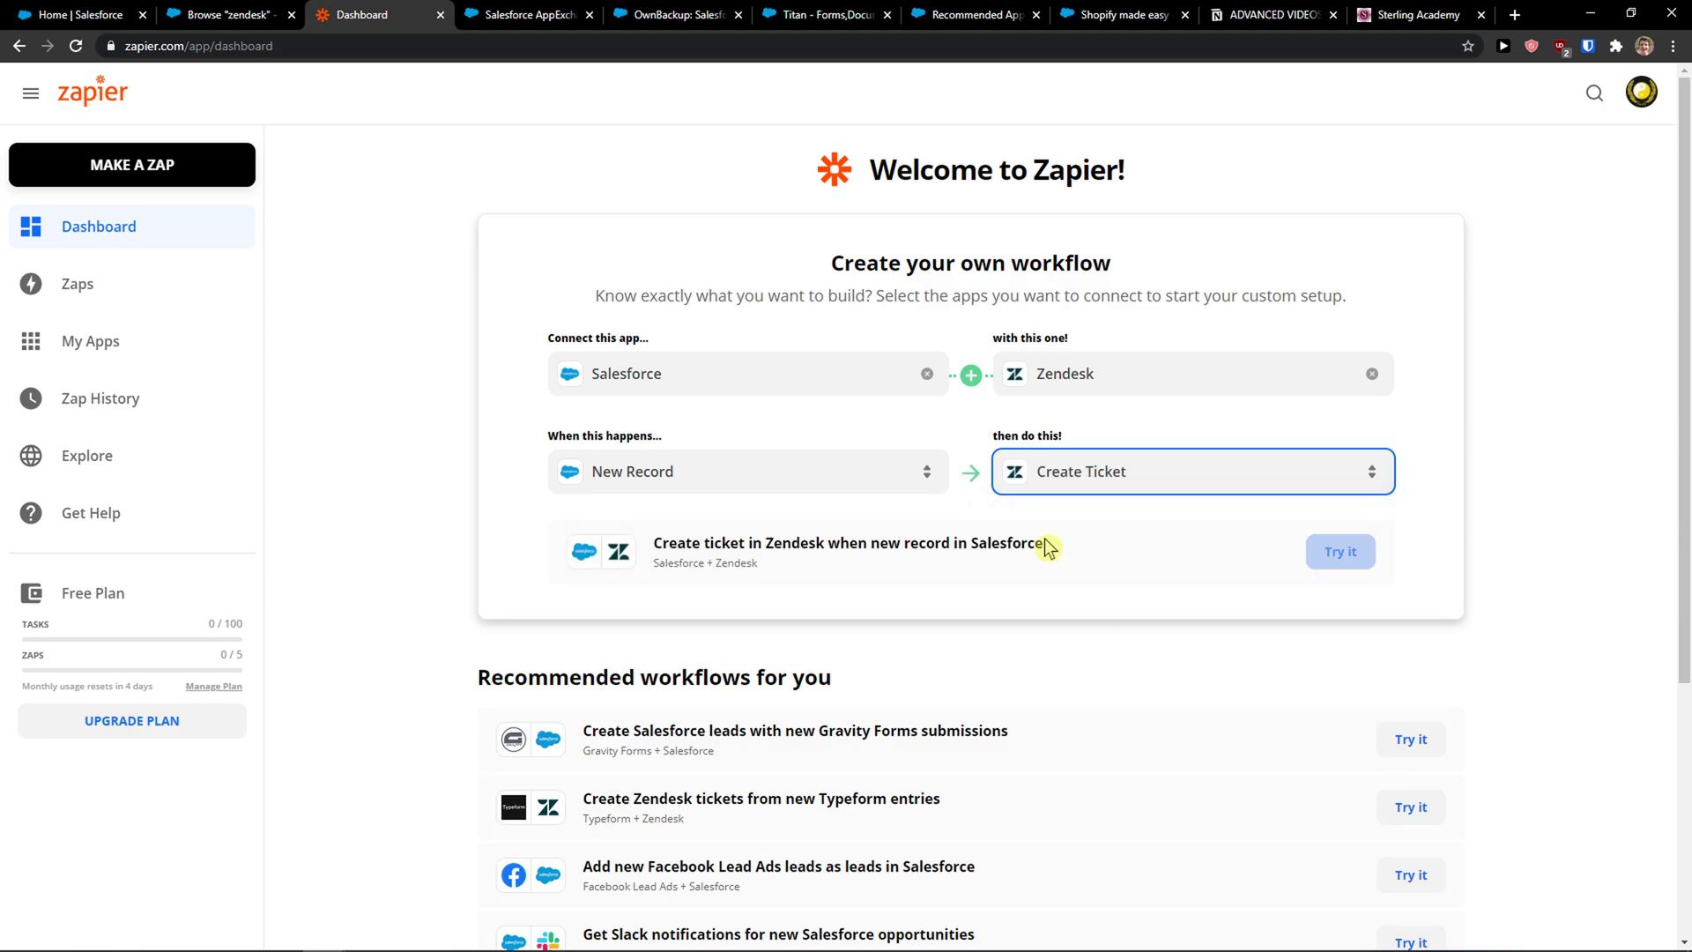
pyautogui.moveTo(626, 88)
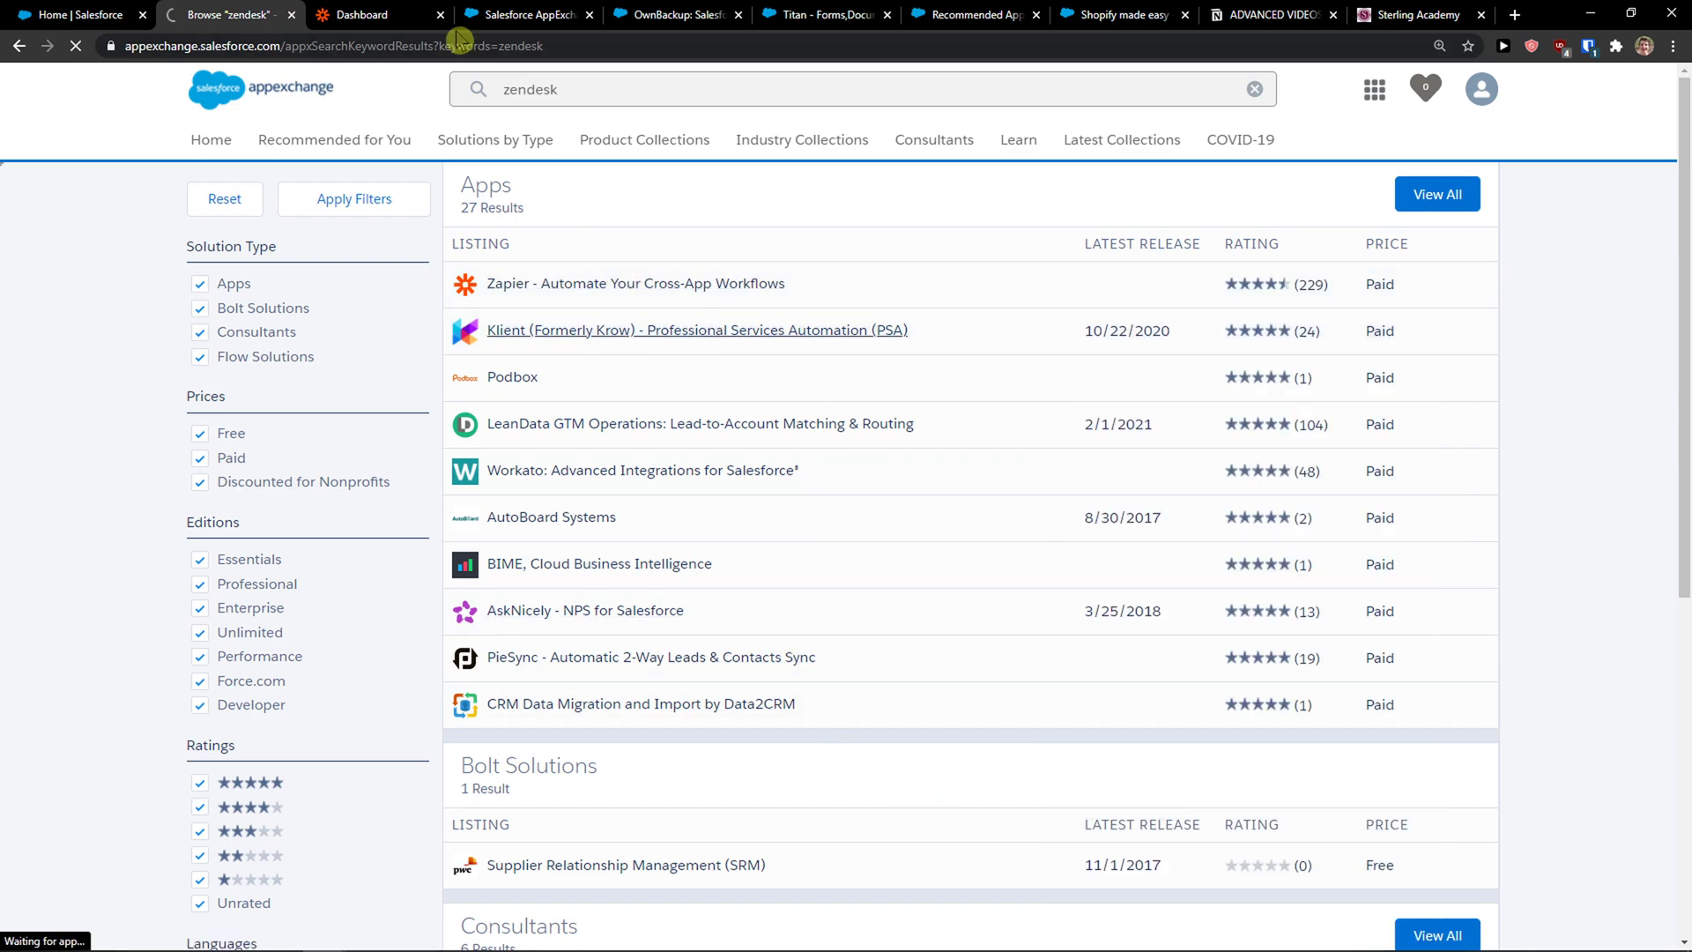
pyautogui.click(634, 283)
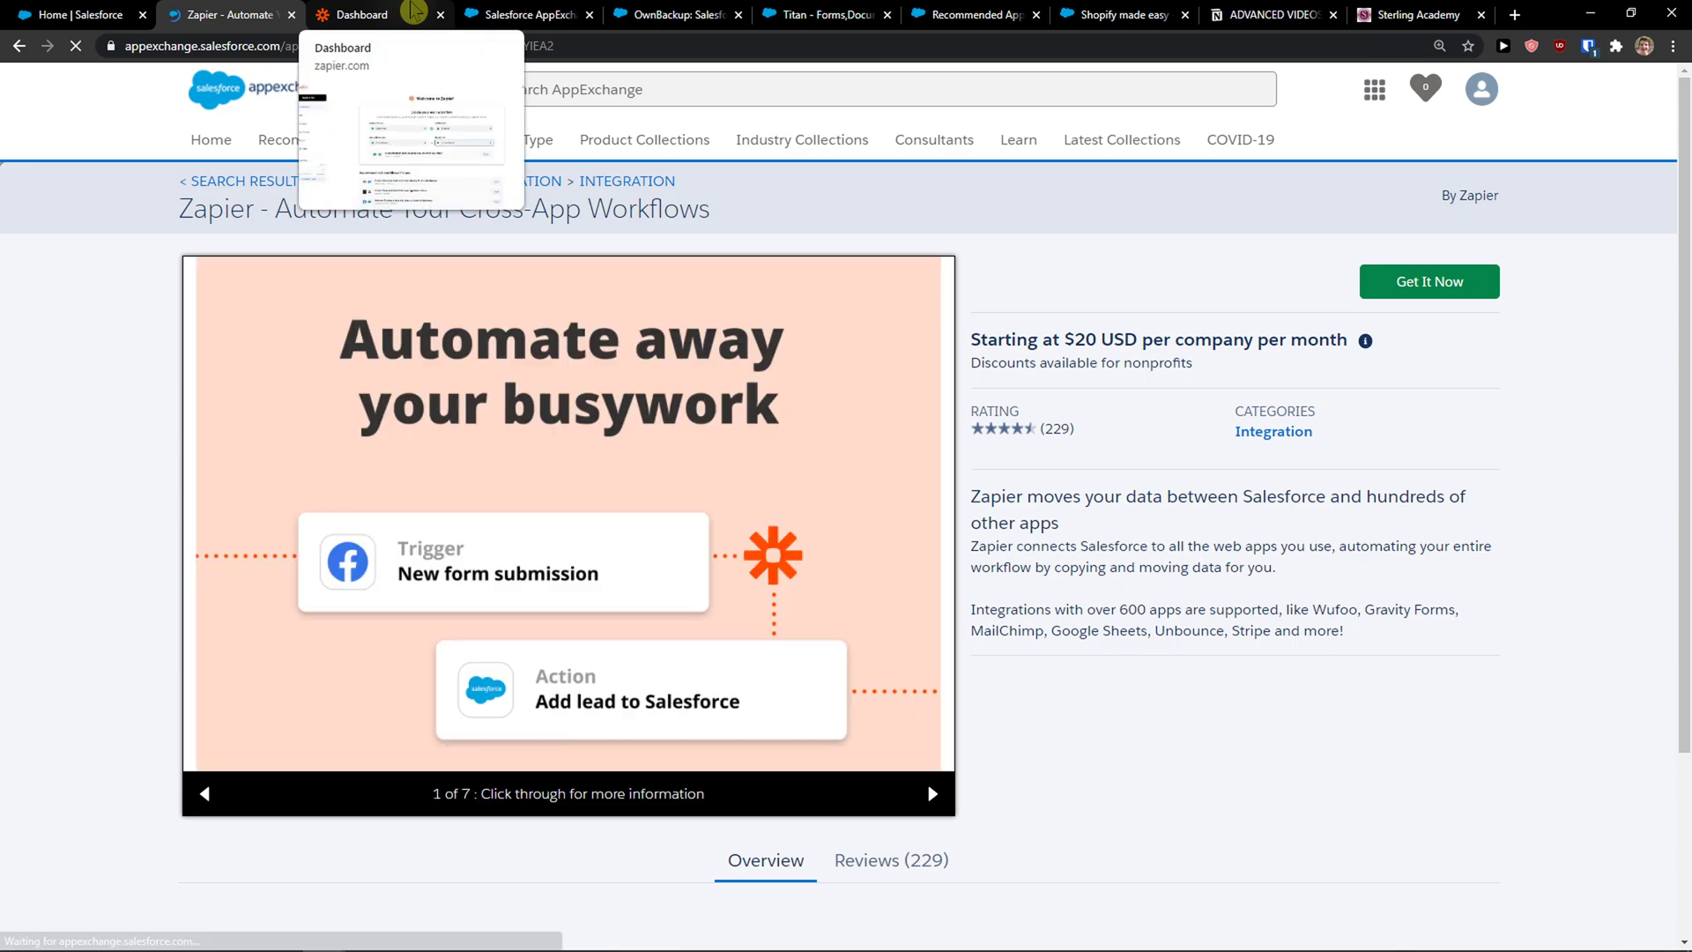
pyautogui.scroll(-3)
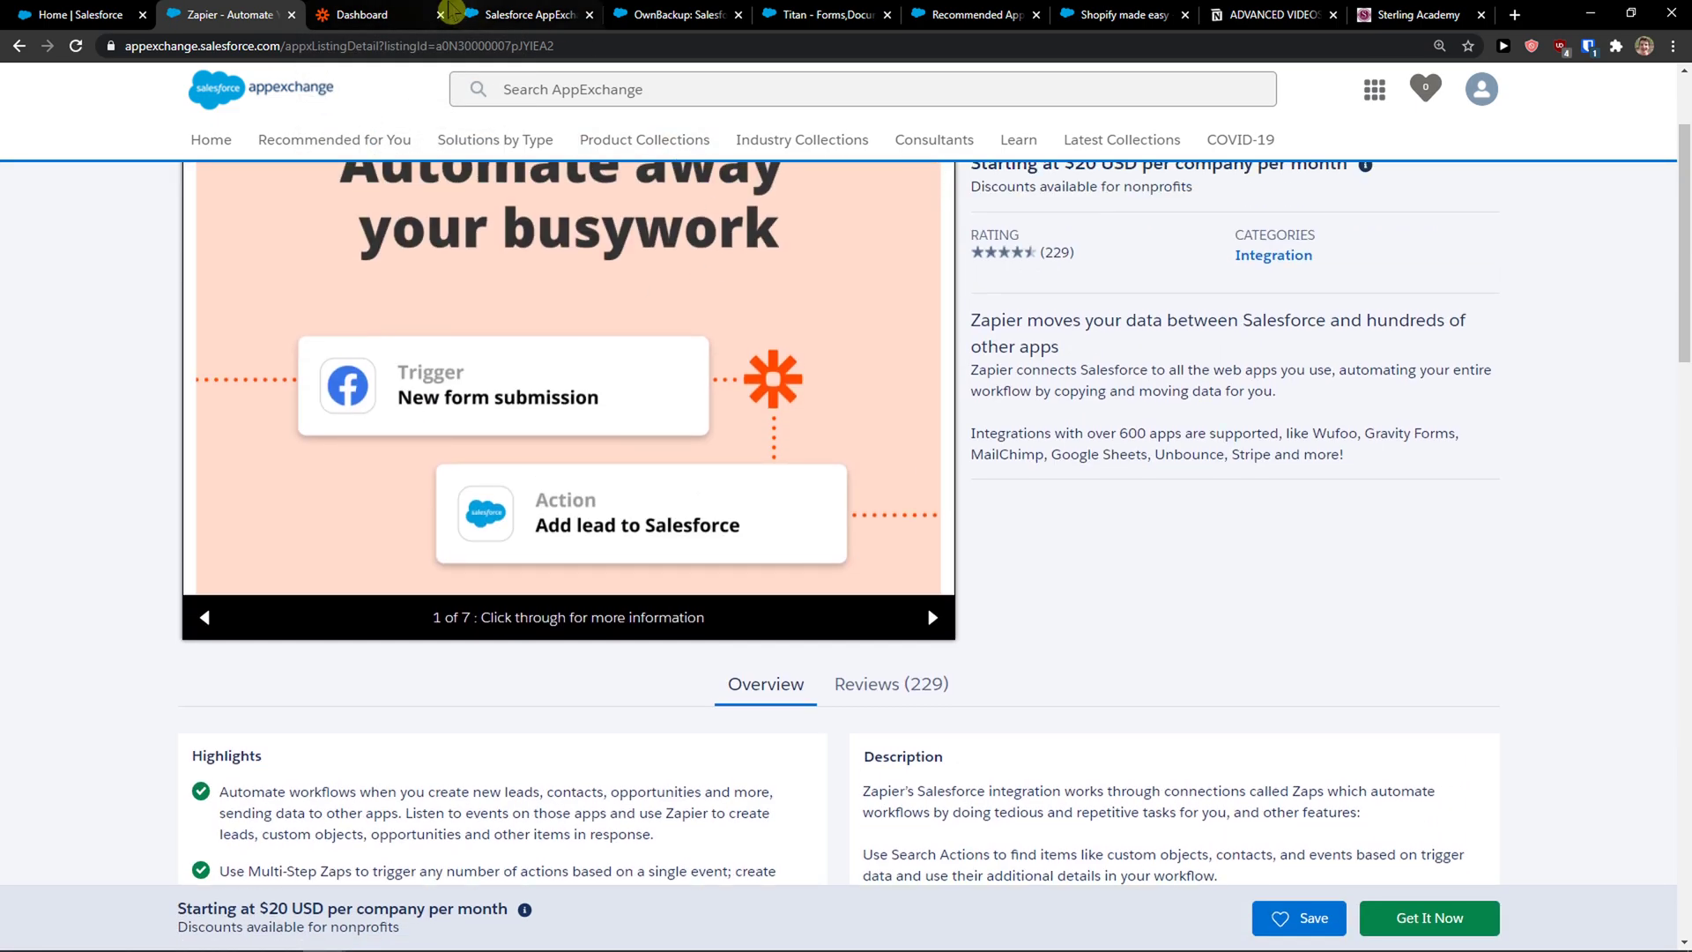
pyautogui.click(361, 14)
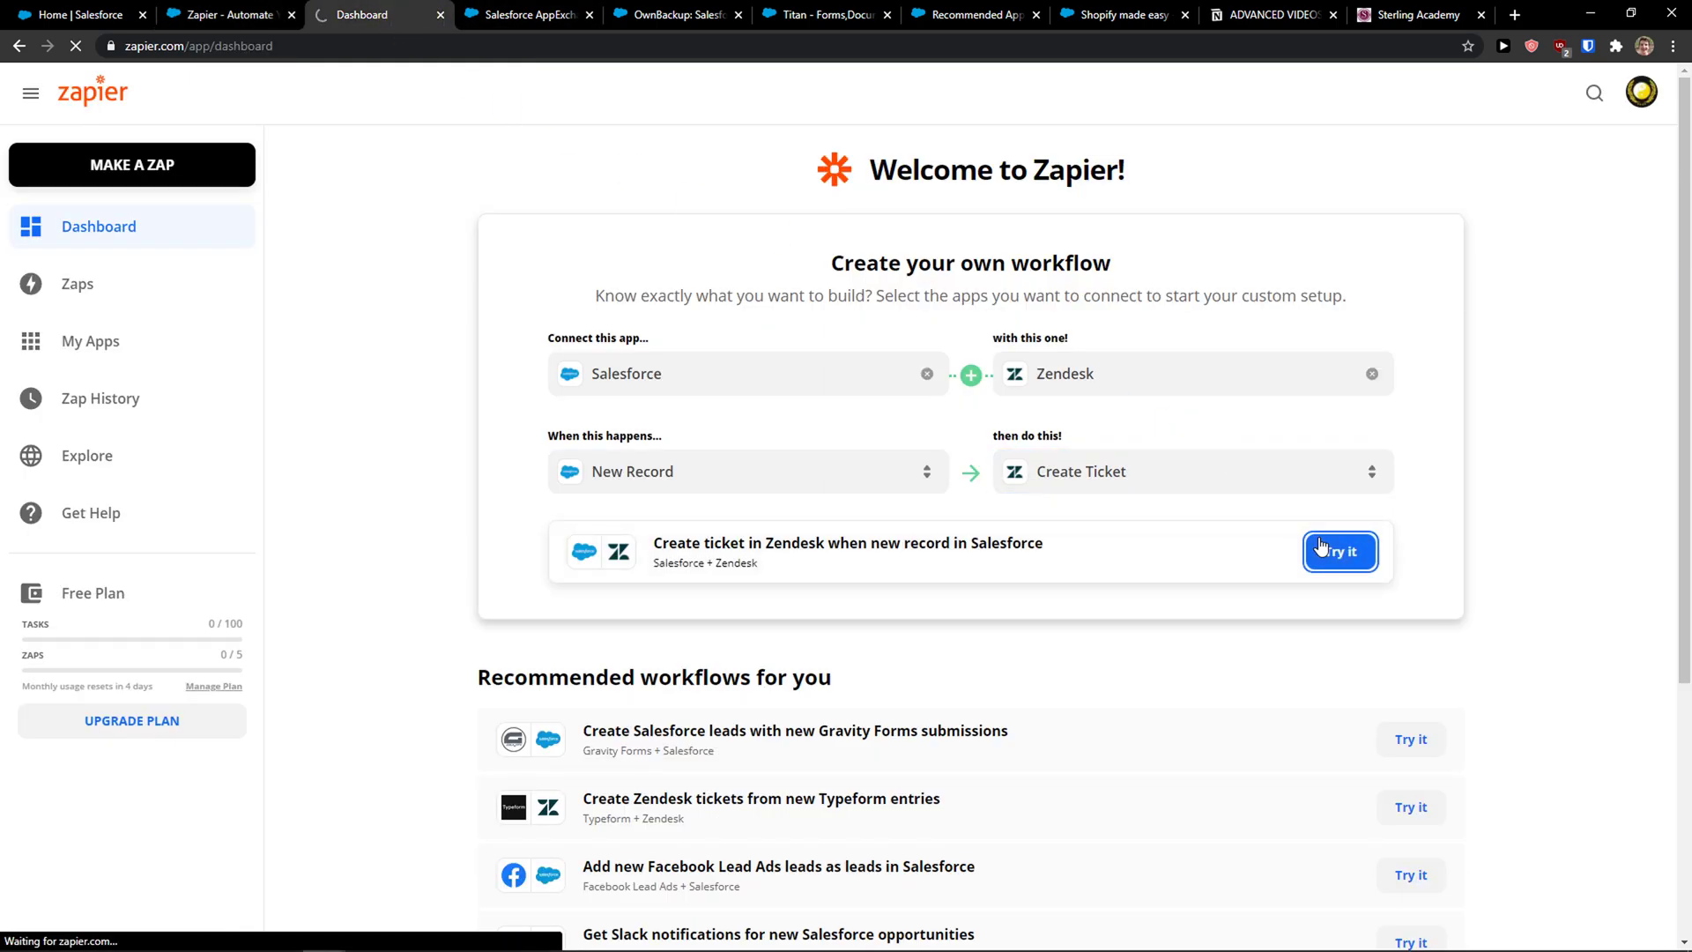
# - Open the suggested zap and reconnect the production Salesforce account, allowing Zapier access
pyautogui.click(1338, 551)
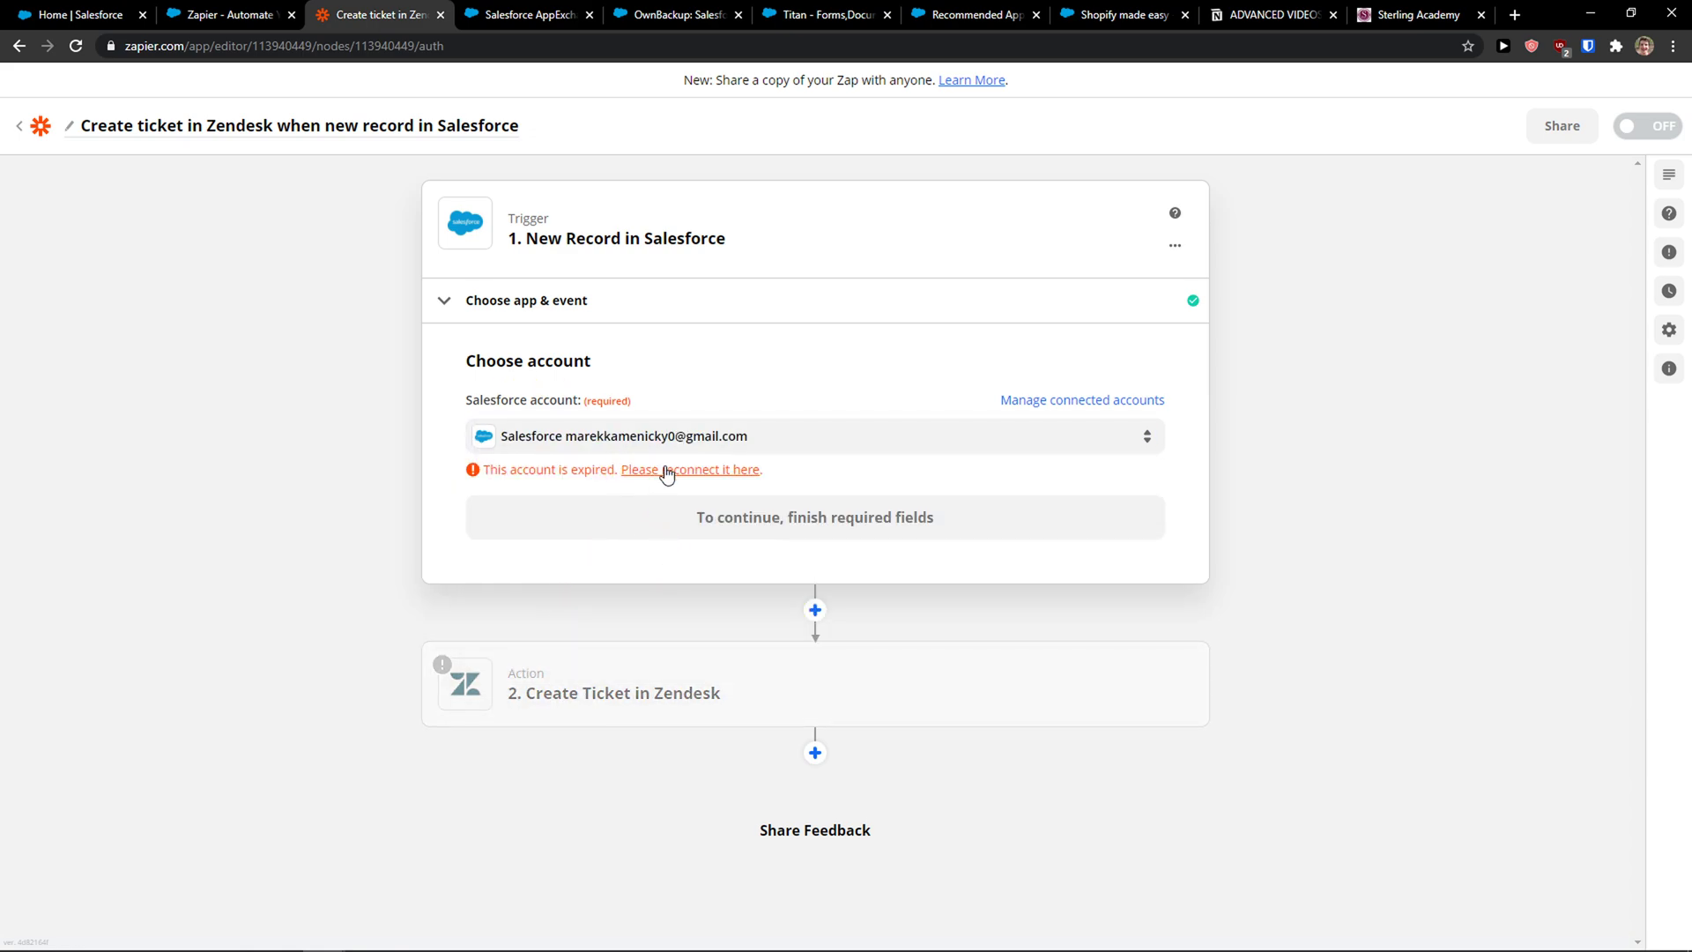
pyautogui.click(689, 470)
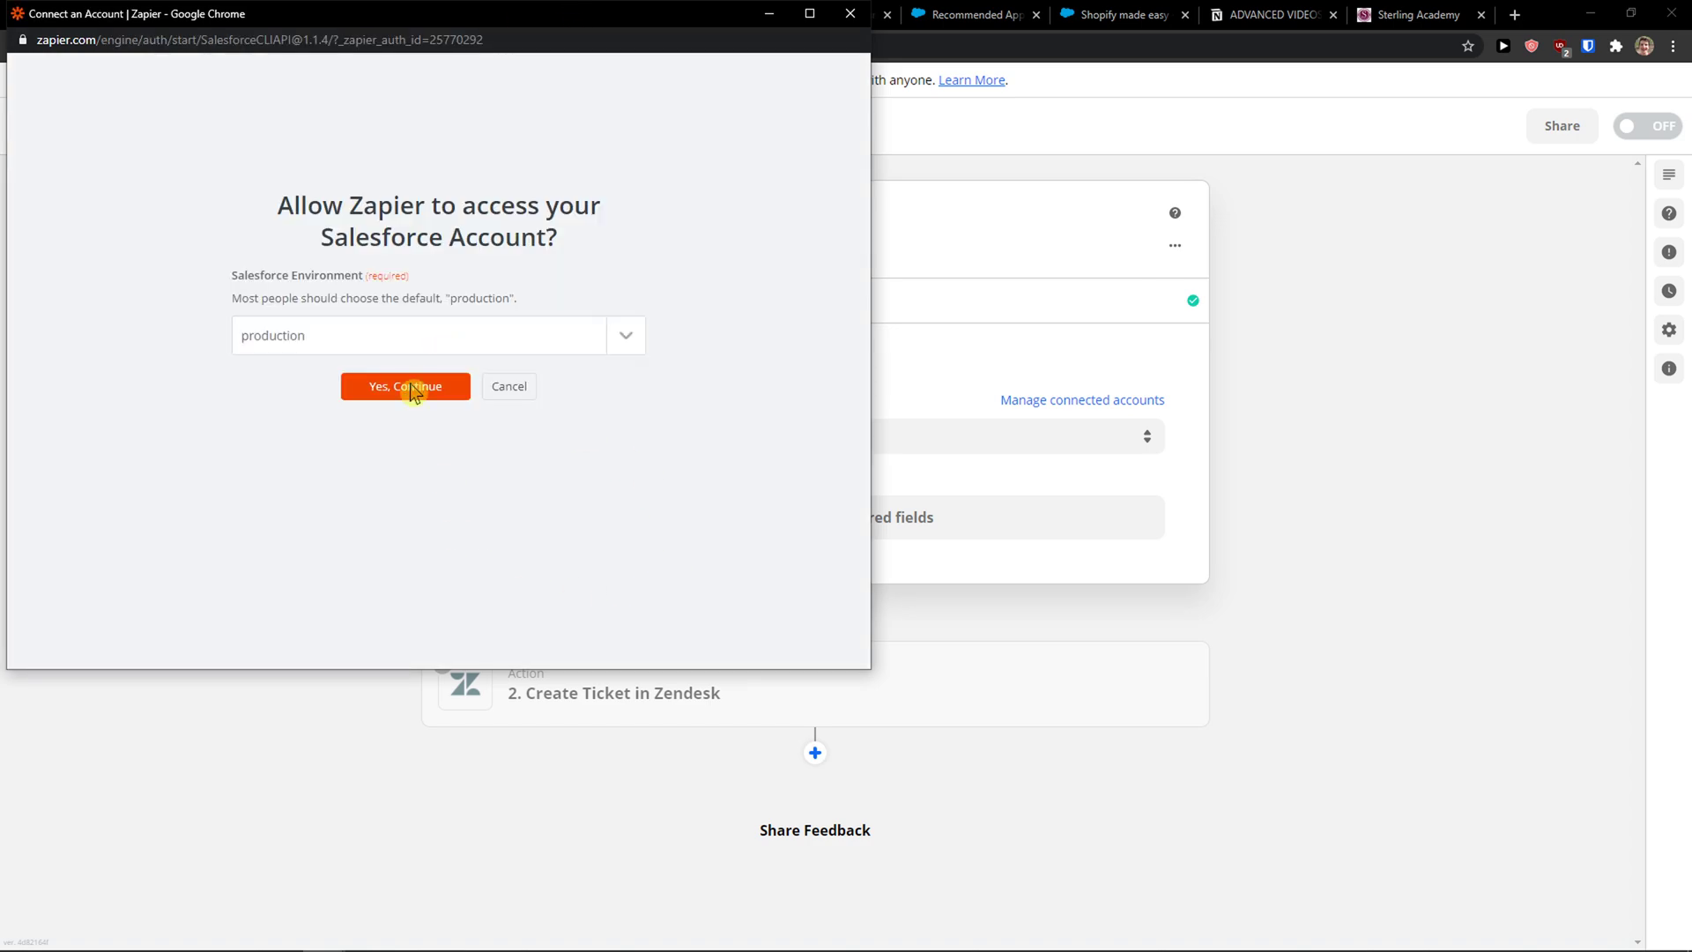
pyautogui.click(405, 386)
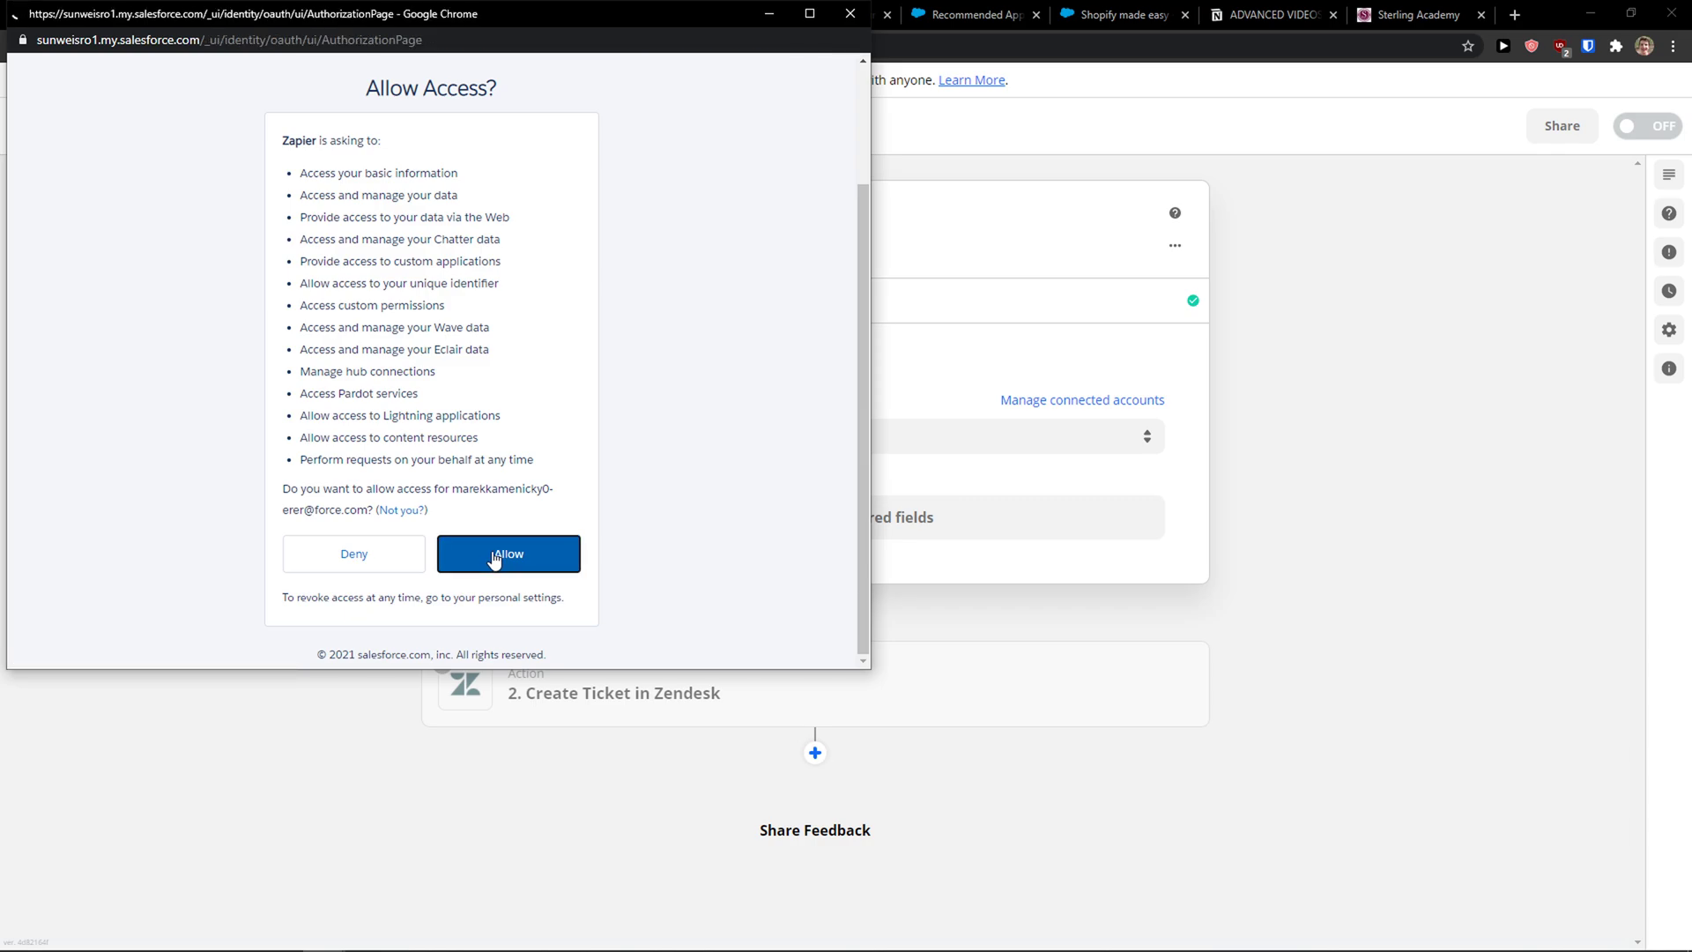
pyautogui.click(507, 554)
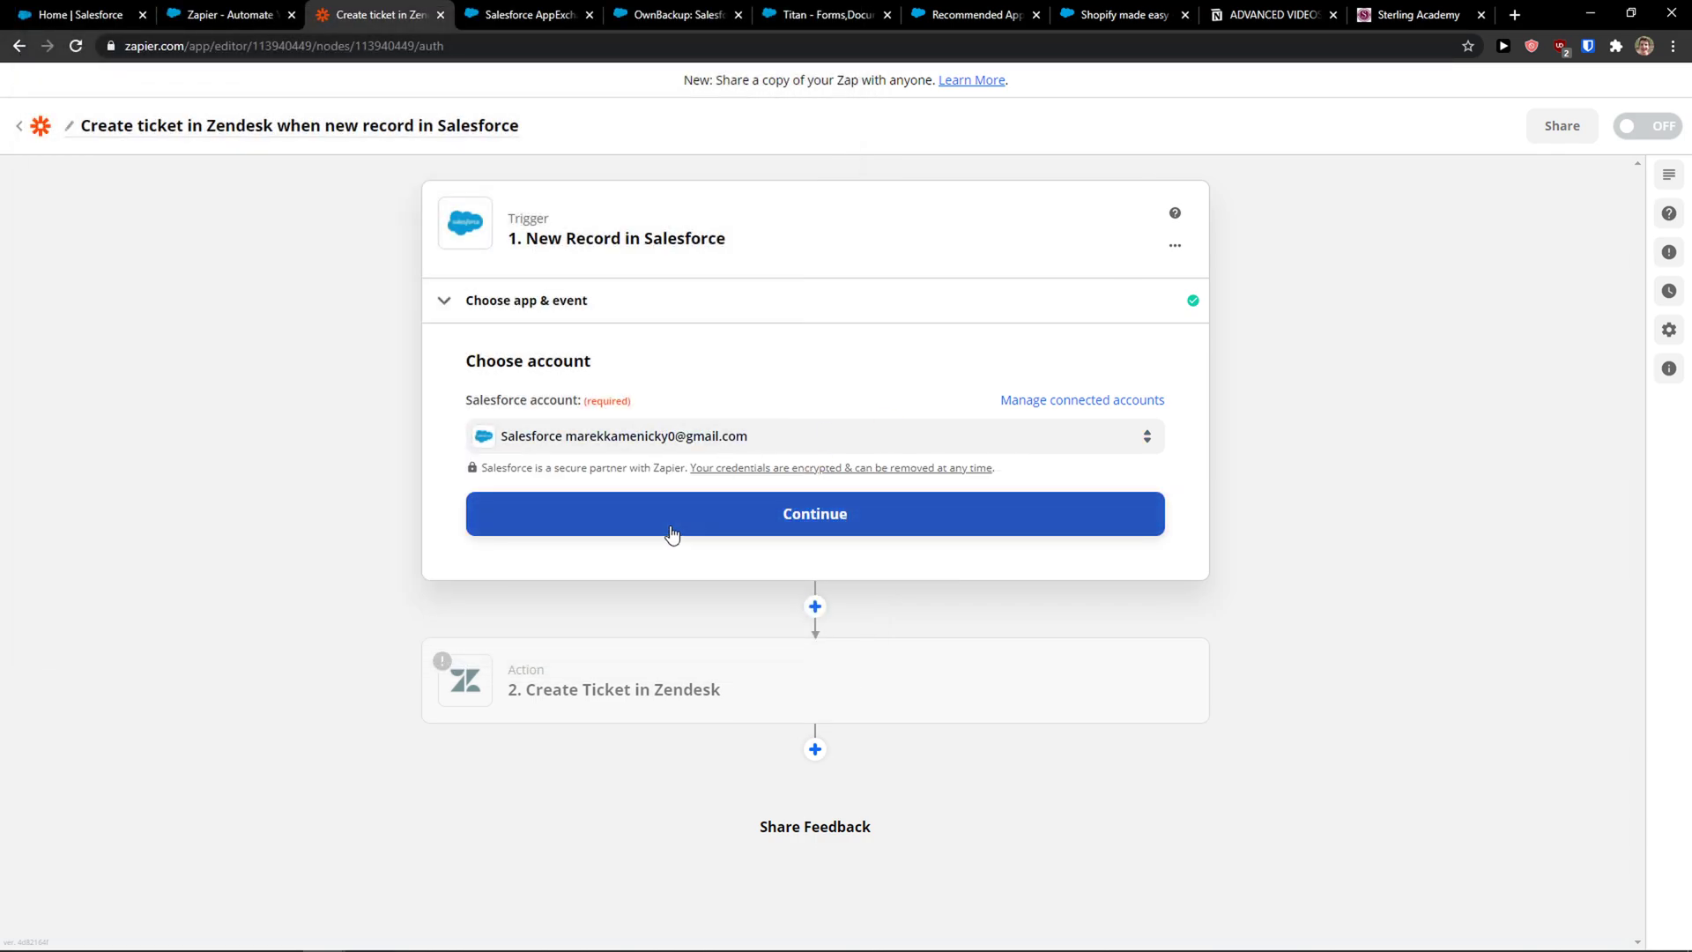
# - Set the New Record trigger's Salesforce object to Account and continue to Test trigger
pyautogui.click(813, 514)
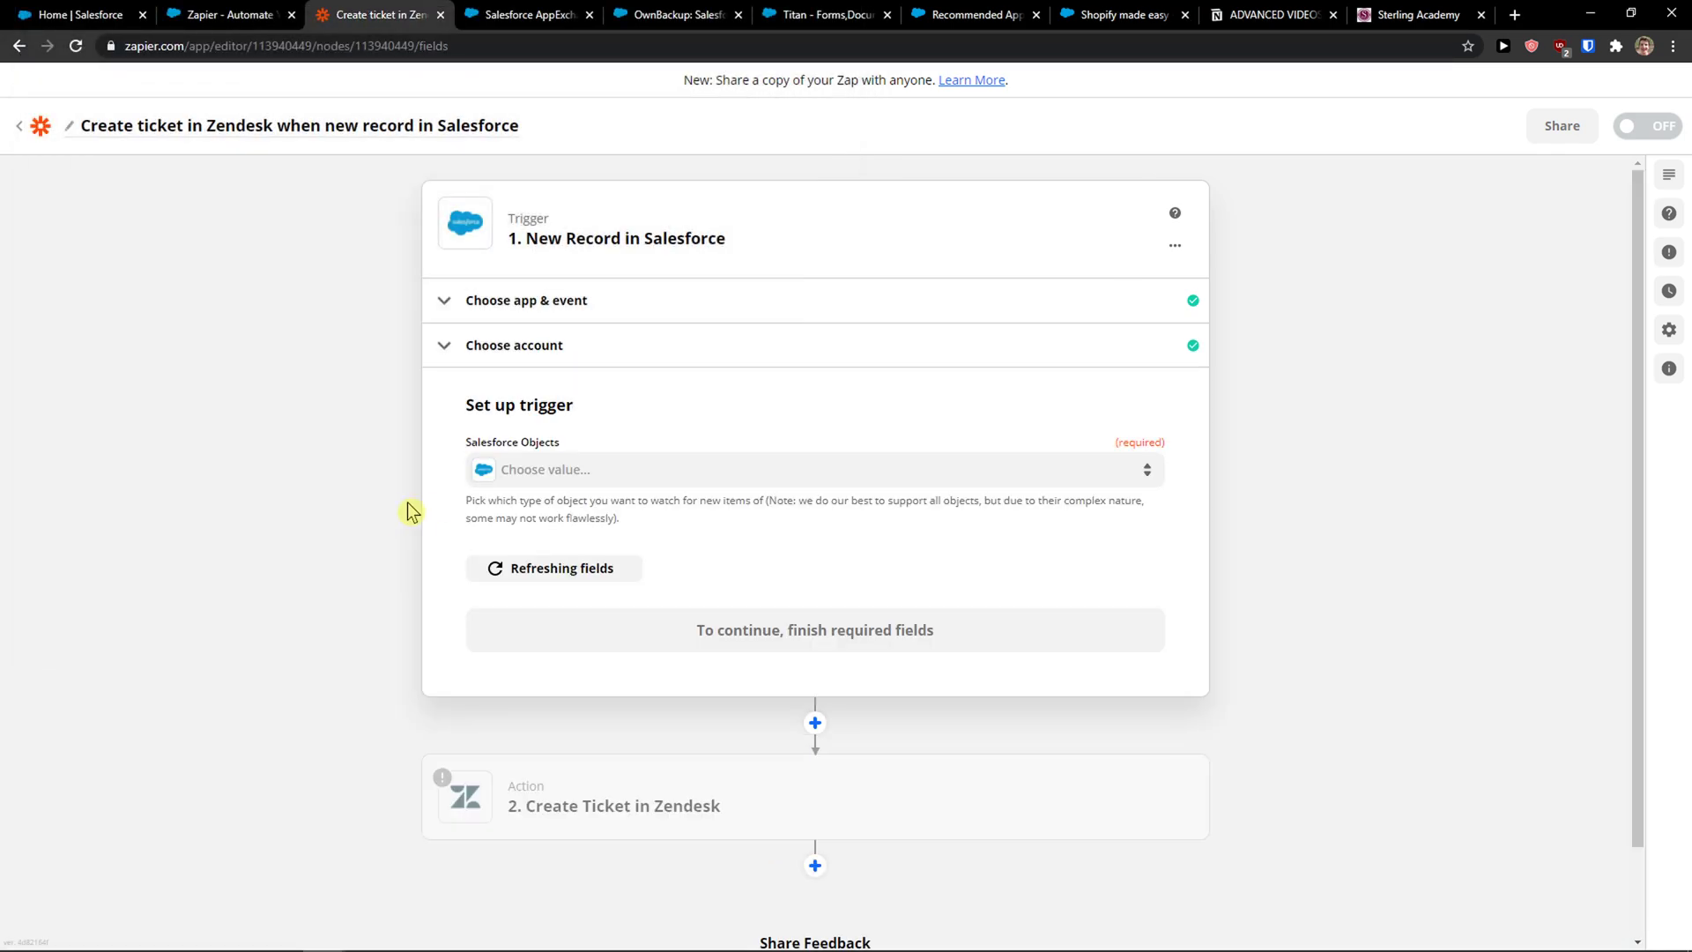
pyautogui.click(813, 468)
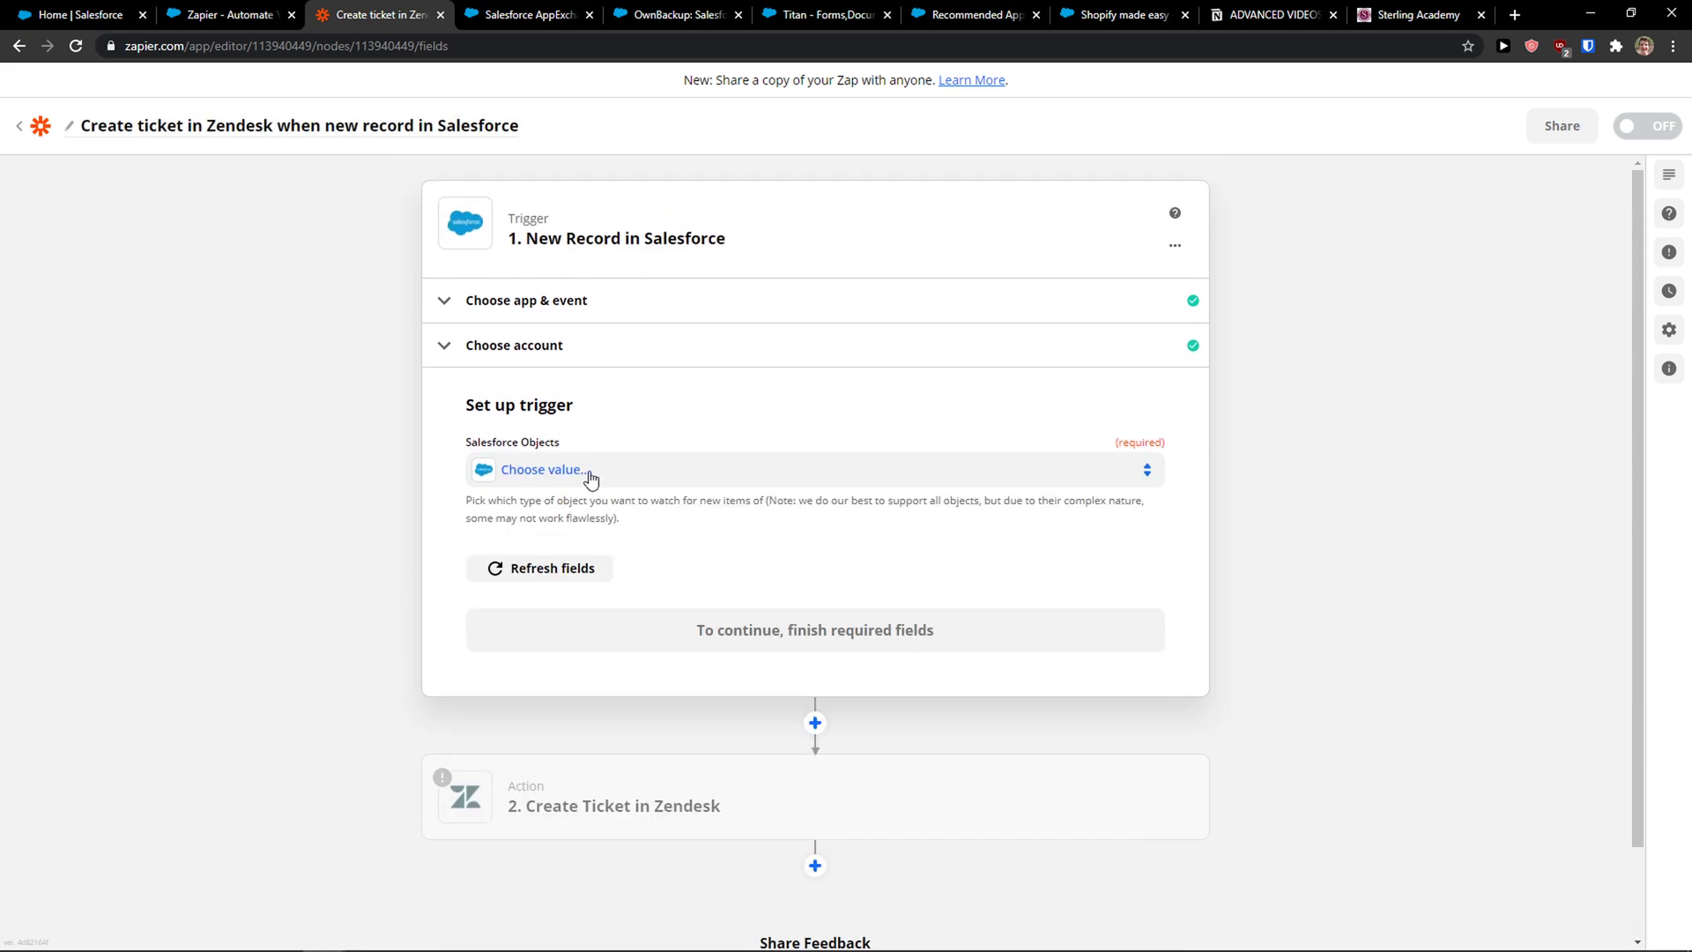
pyautogui.click(545, 468)
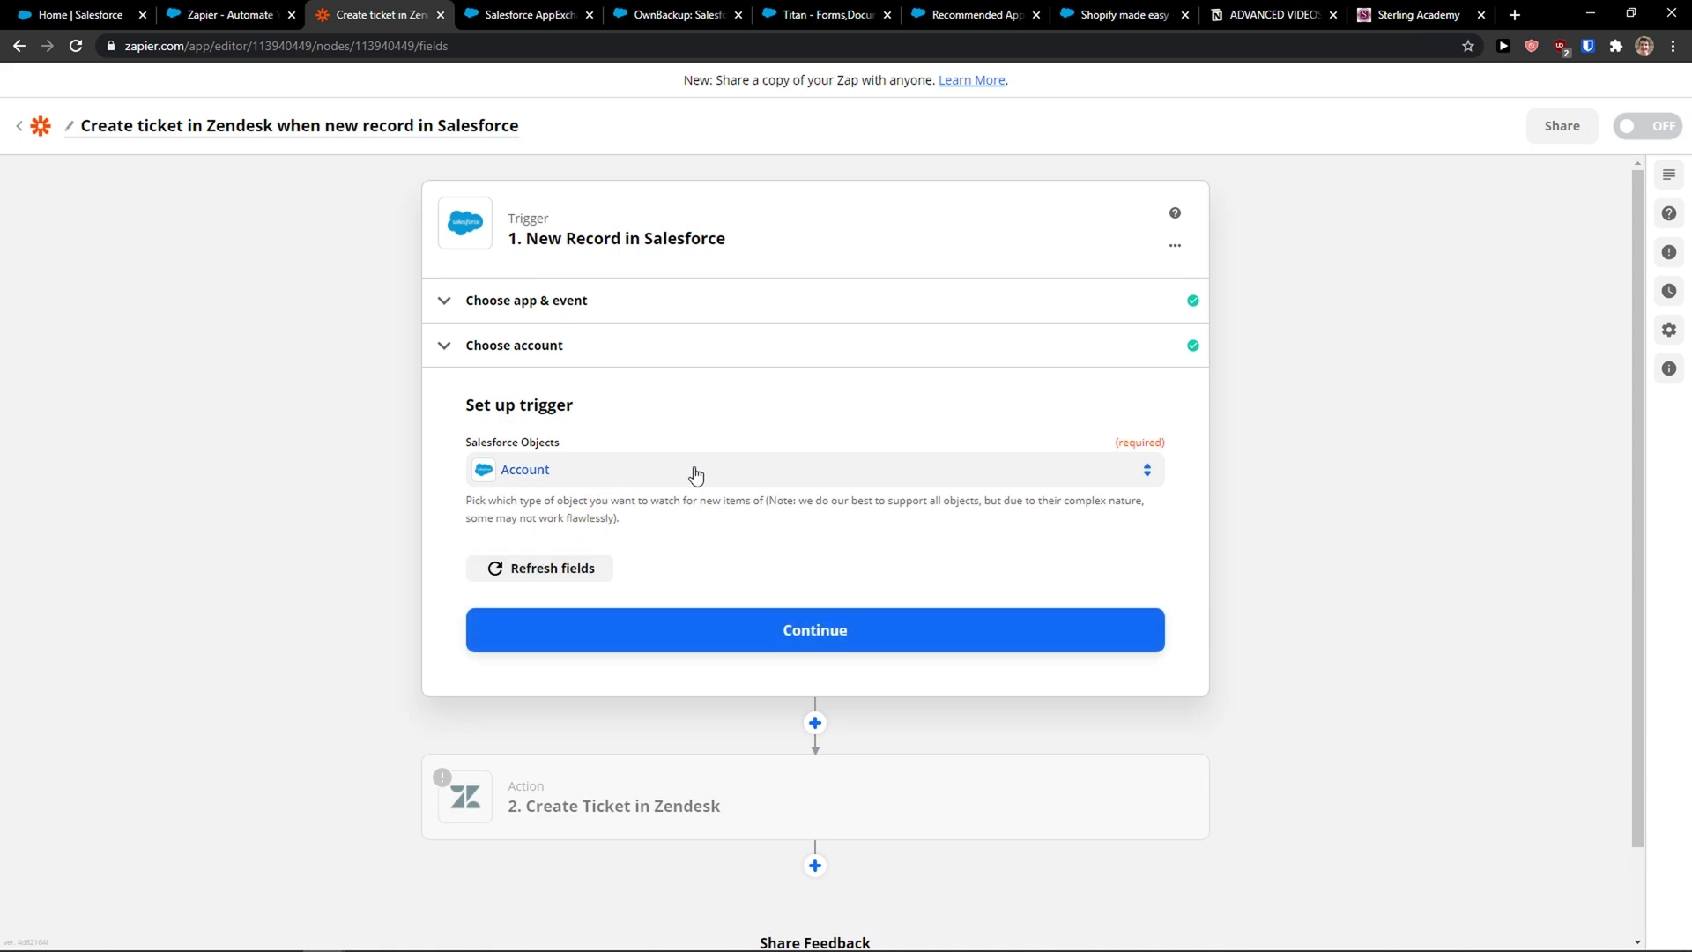
pyautogui.click(814, 468)
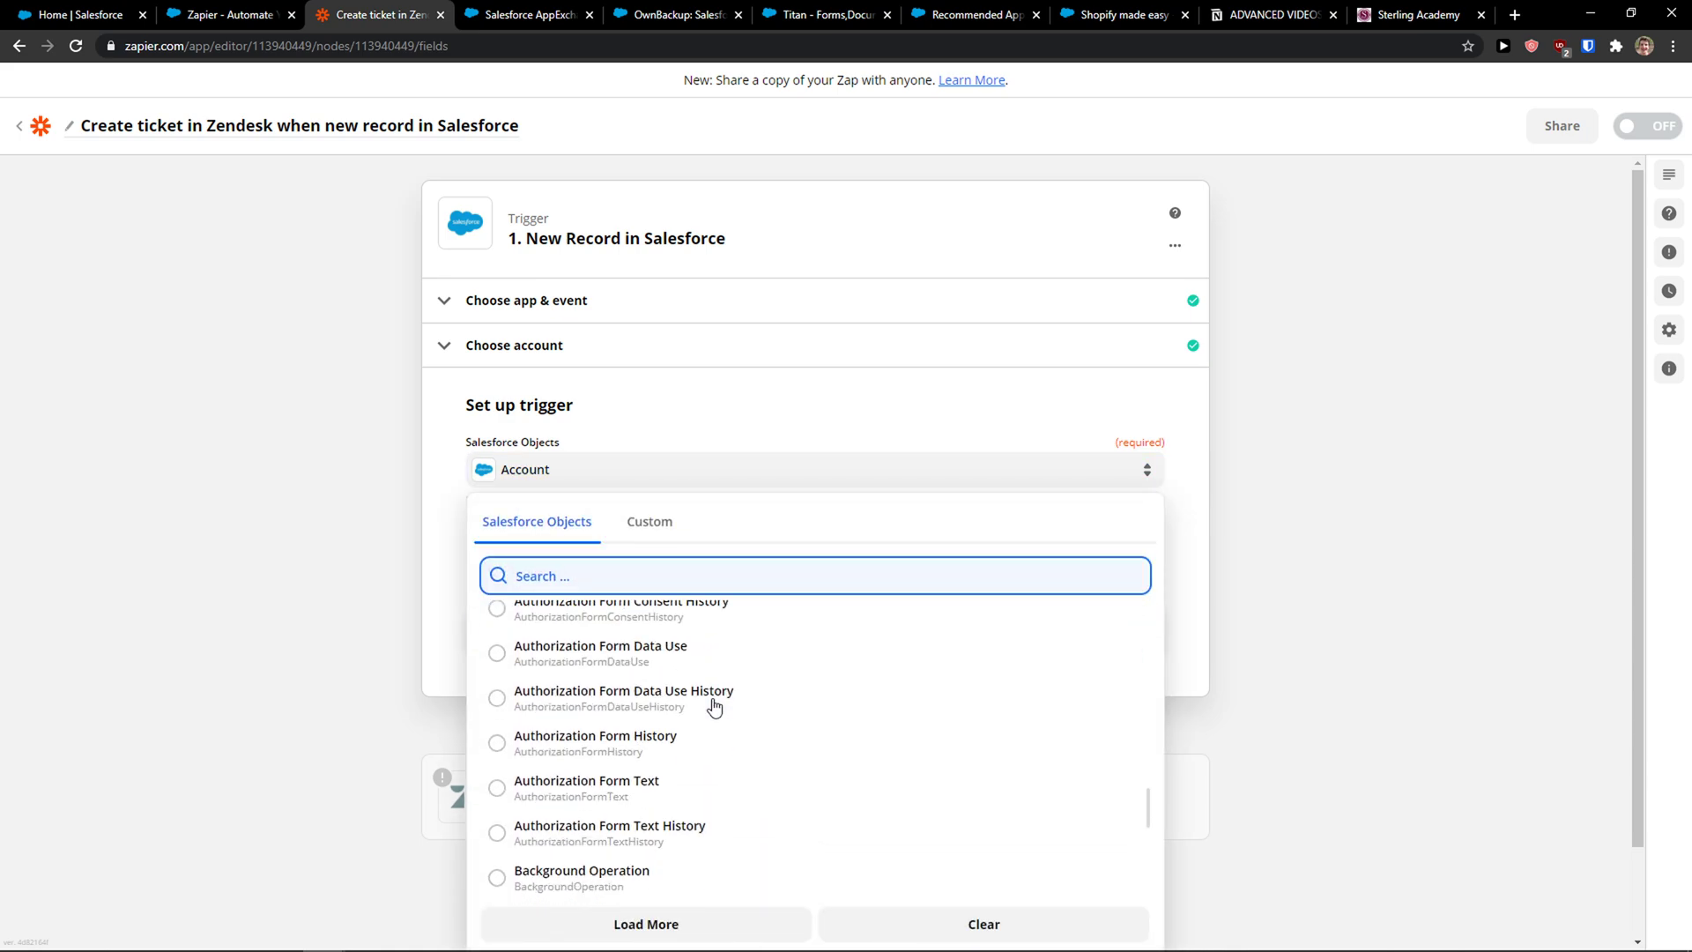
pyautogui.scroll(-3)
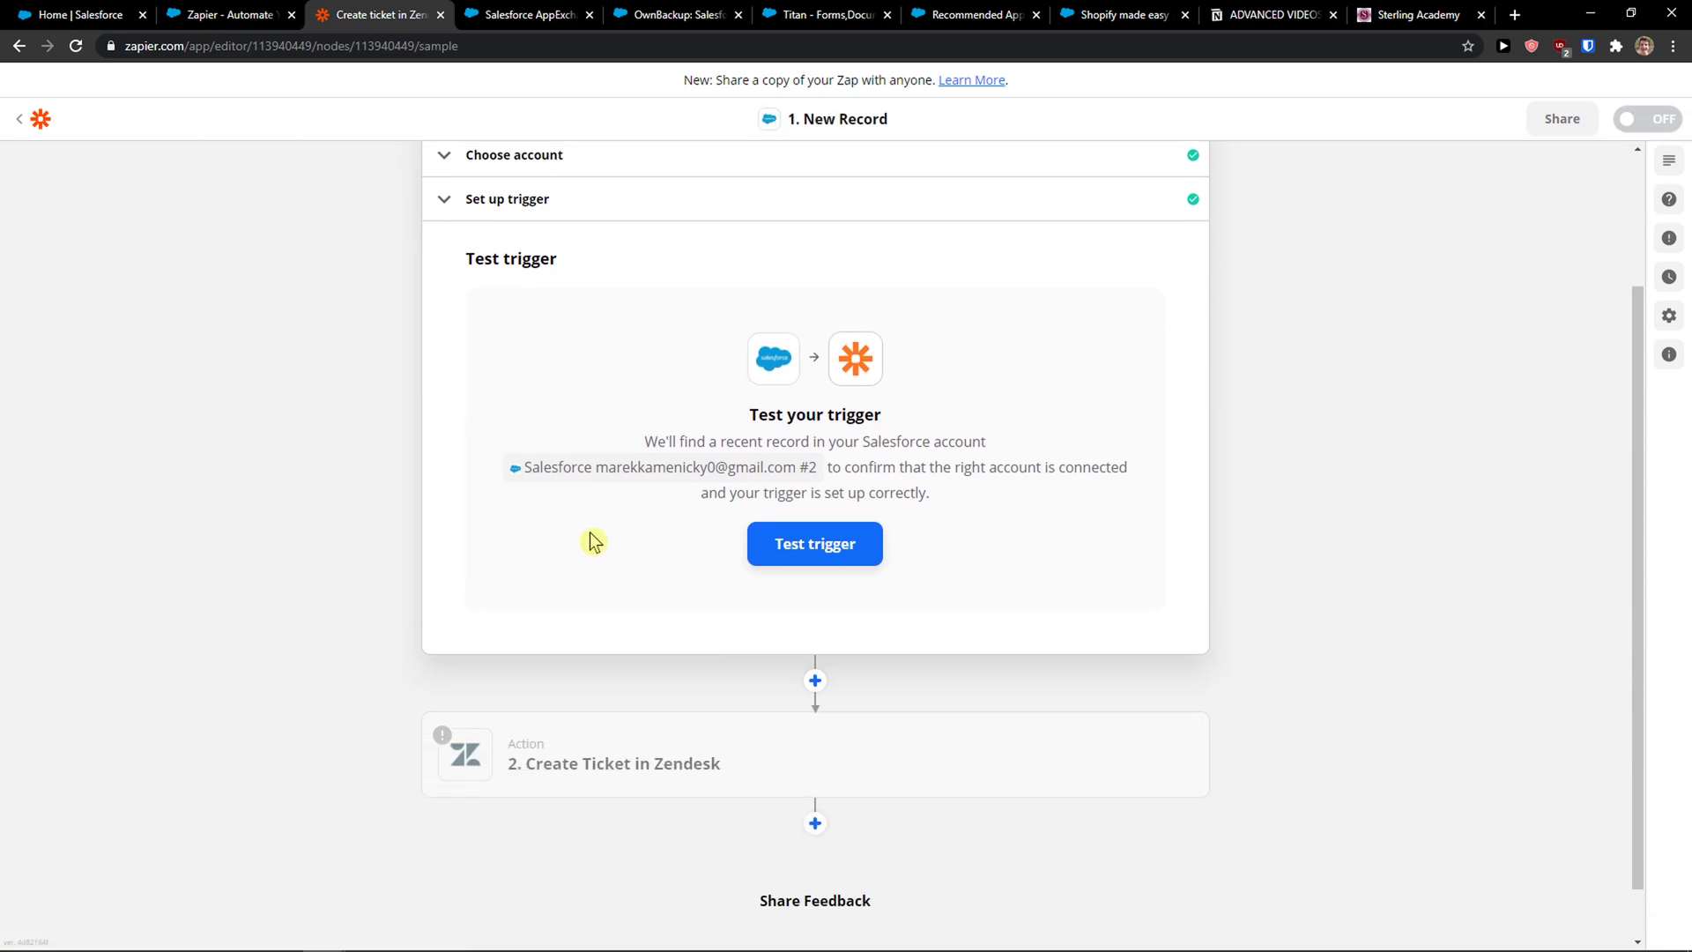
pyautogui.scroll(-3)
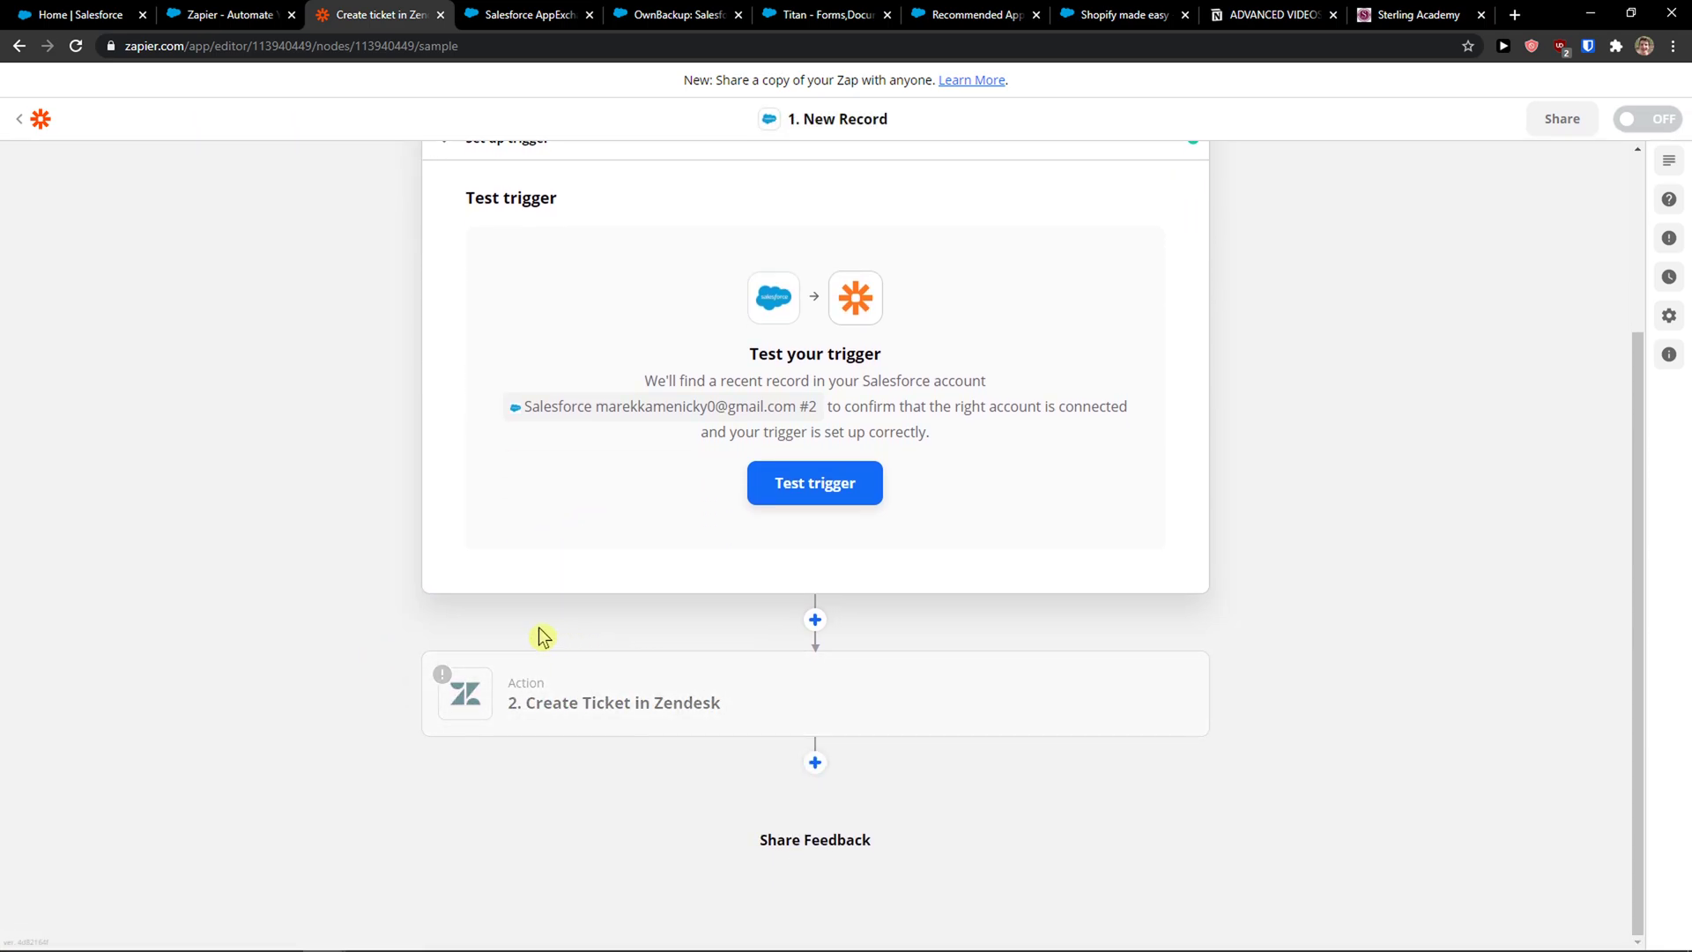